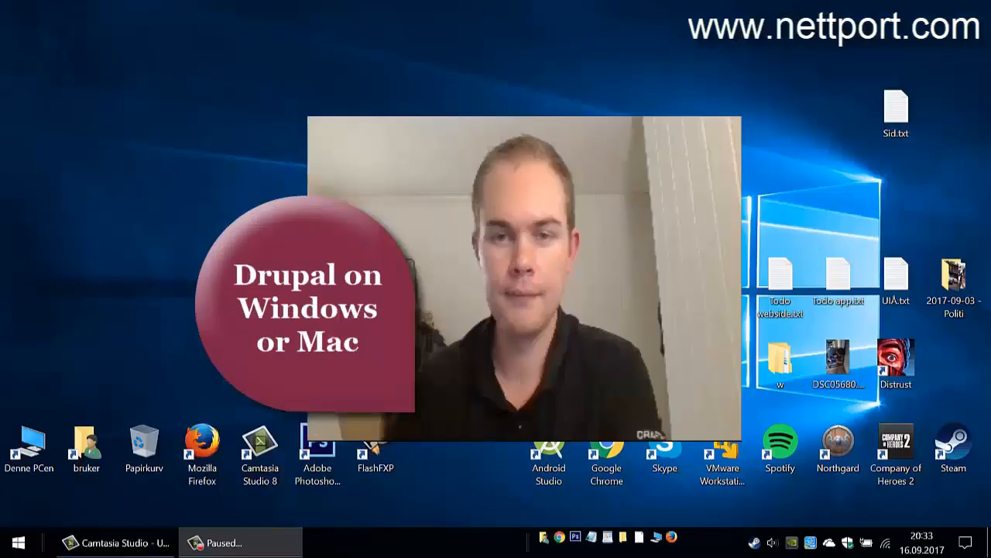
- Launch Mozilla Firefox from its desktop shortcut
click(220, 542)
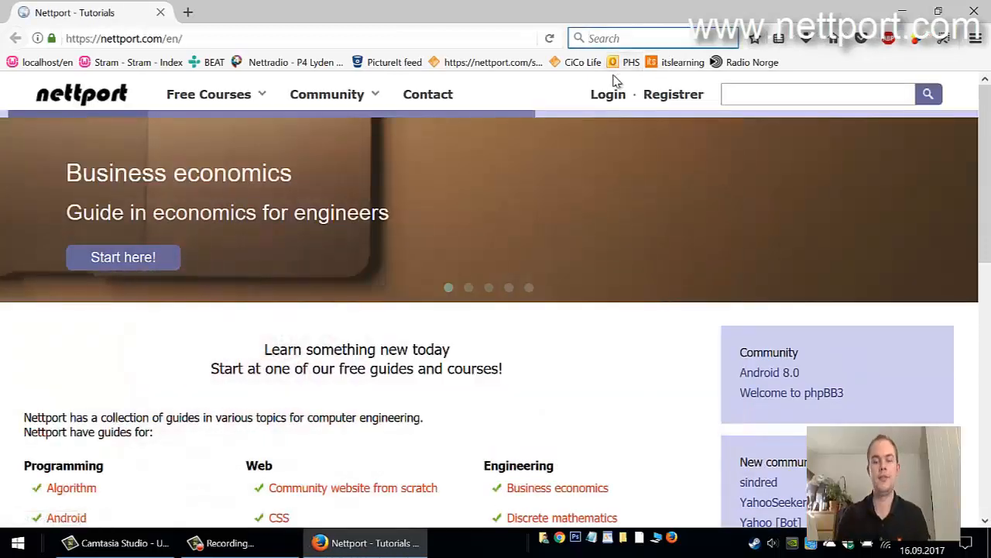
- Search for 'mac apache mysql php' and open the MAMP & MAMP PRO result
text(wam)
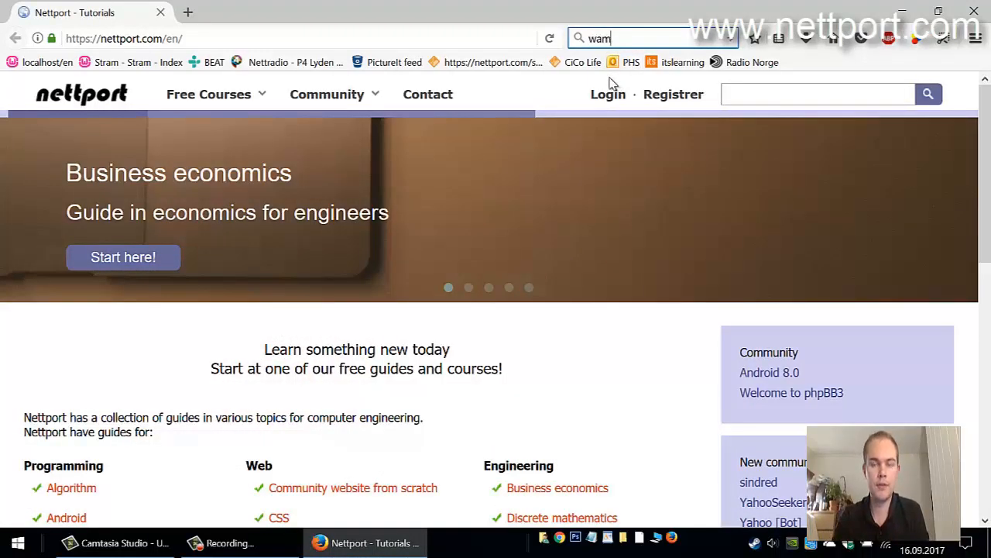
text(p)
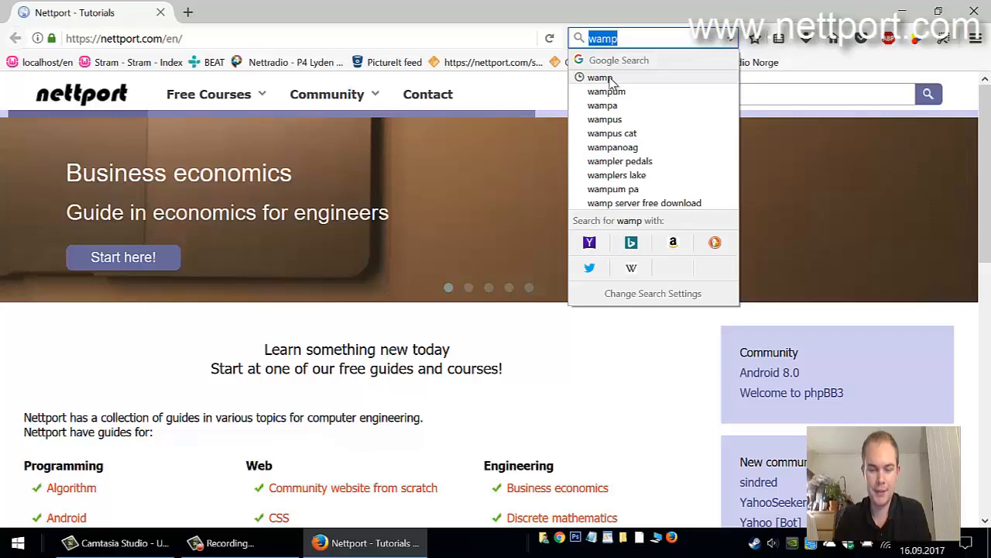
text(apache)
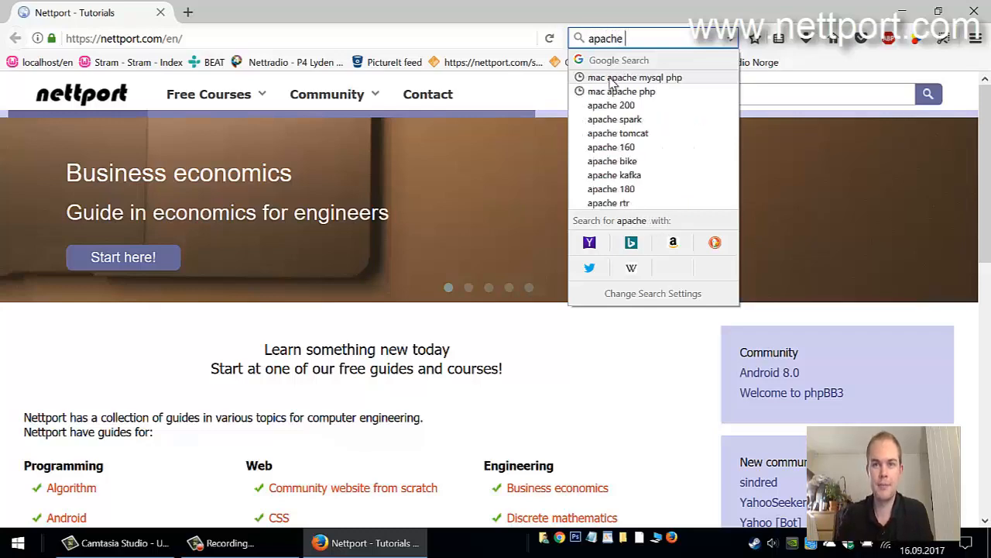
click(635, 78)
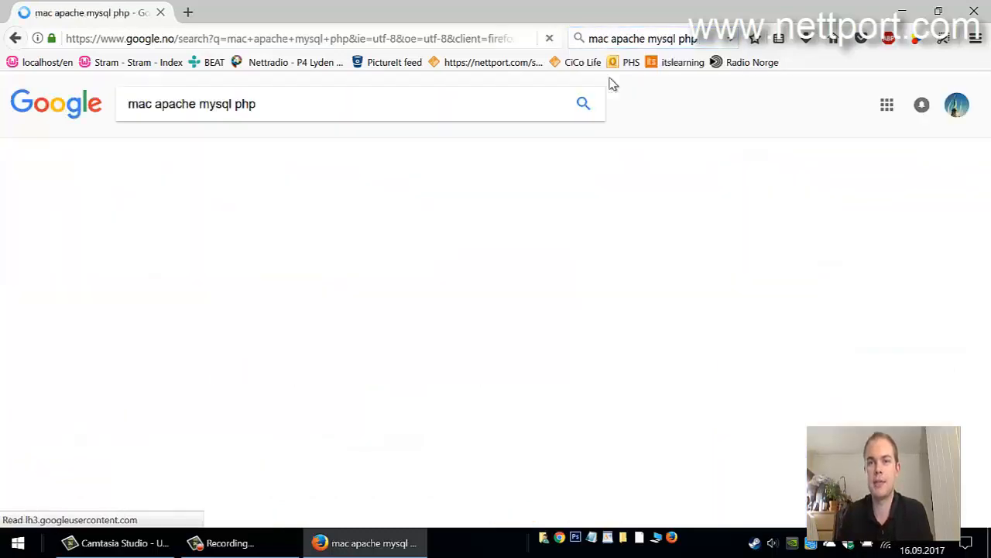
click(582, 102)
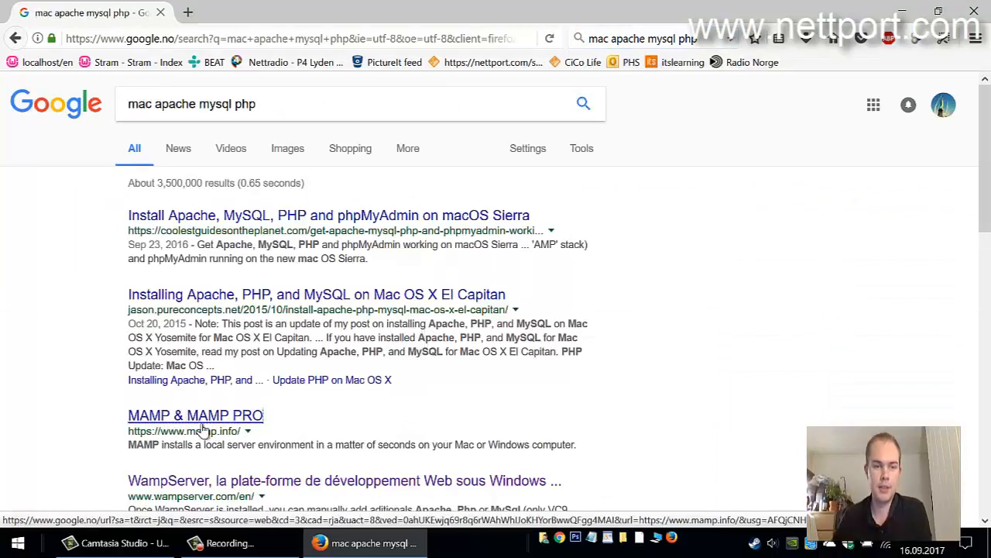
click(195, 415)
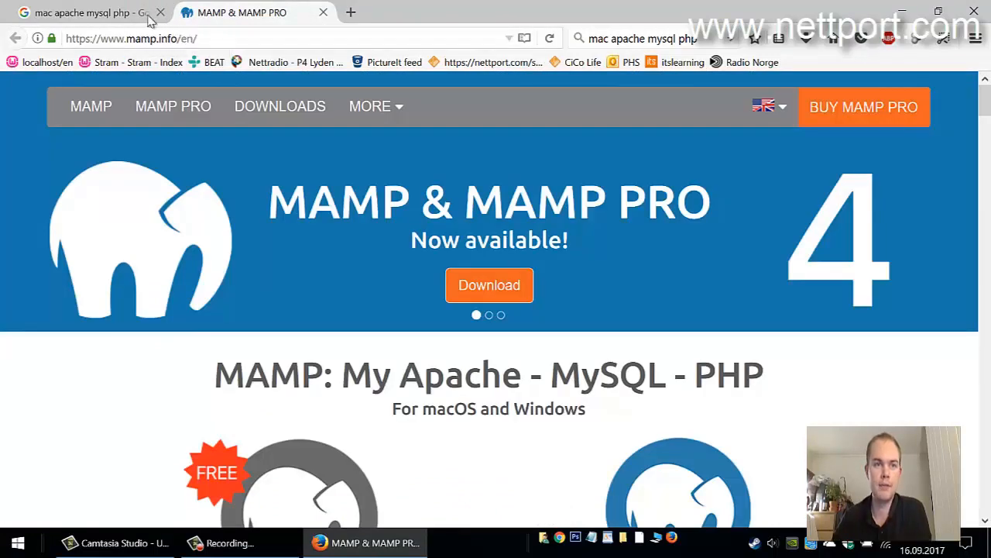
- From the WampServer site, start the direct SourceForge download of wampserver3.1.0_x64.exe
click(85, 13)
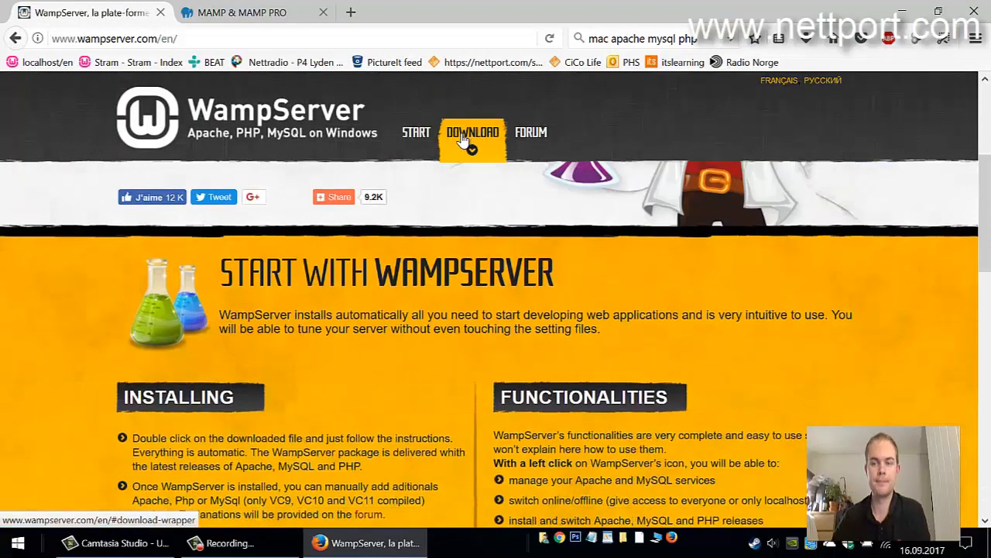
click(471, 132)
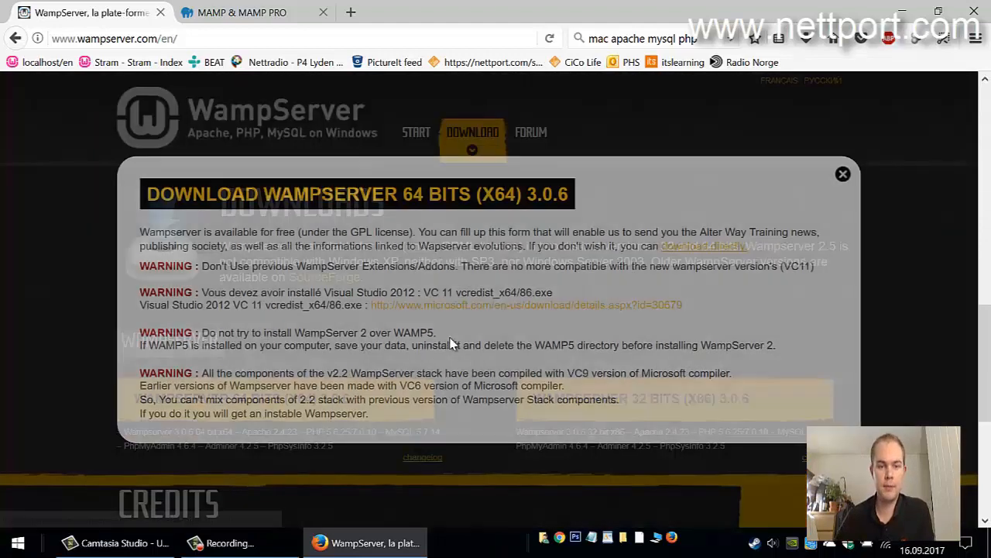
mouse_move(703, 247)
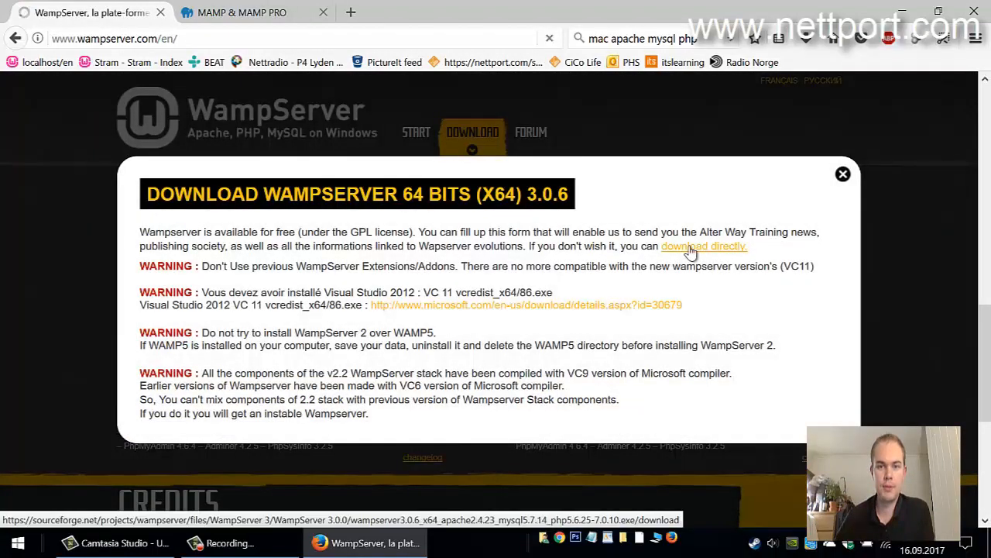
click(704, 246)
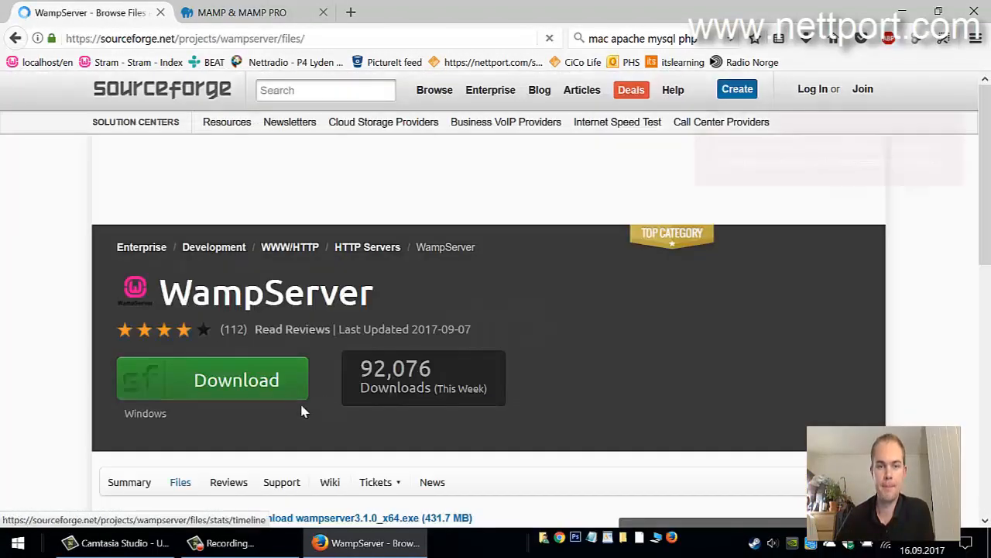
click(236, 379)
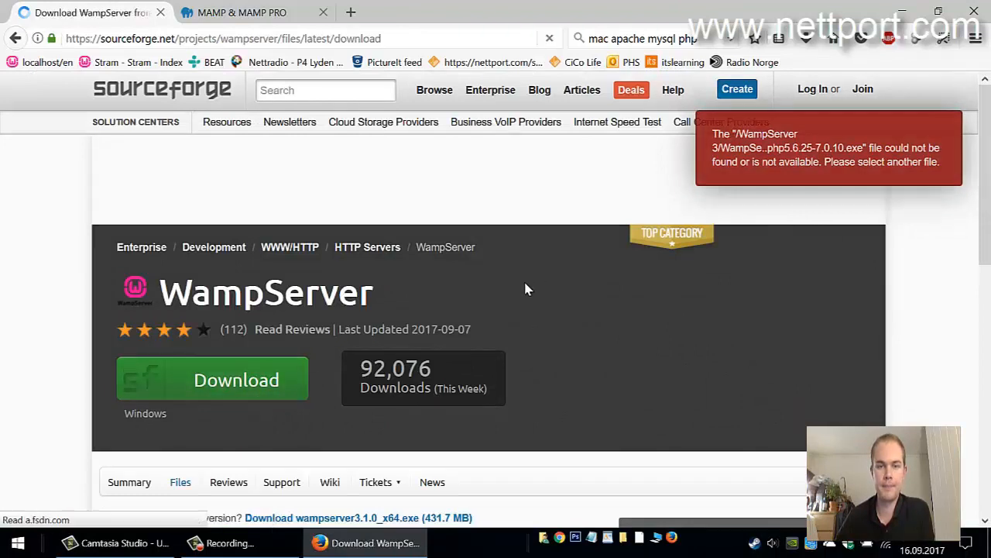
click(236, 380)
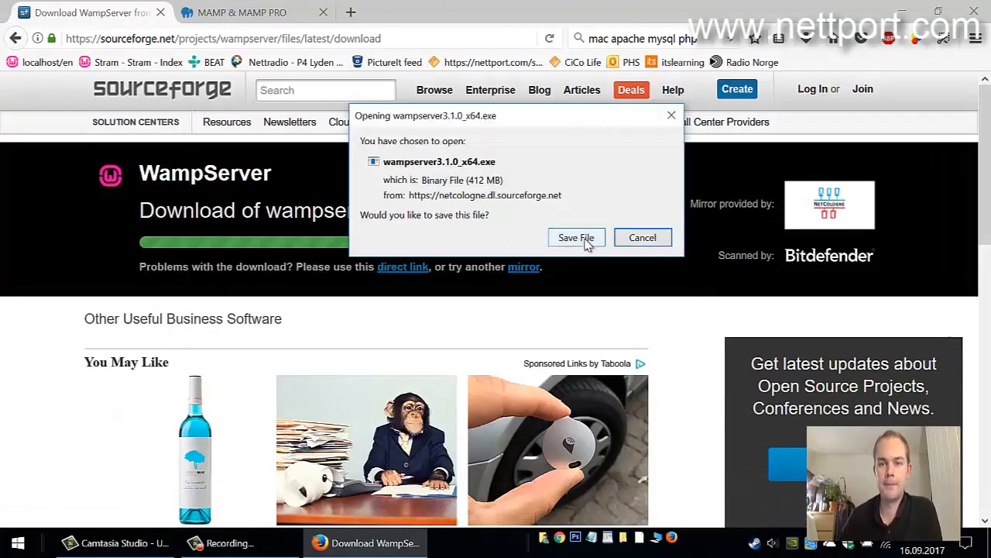
- Save wampserver3.1.0_x64.exe to the Skrivebord (desktop) folder
click(577, 237)
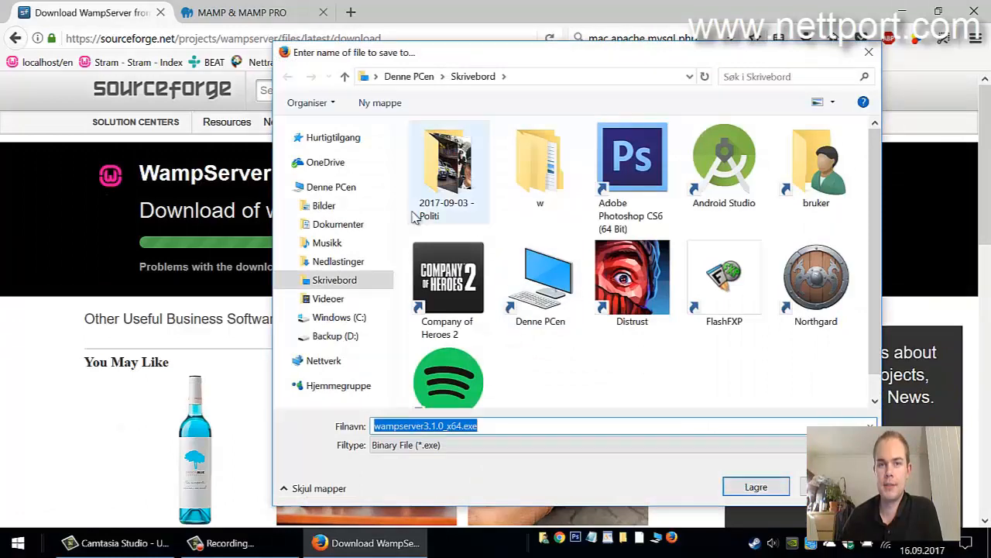
click(756, 487)
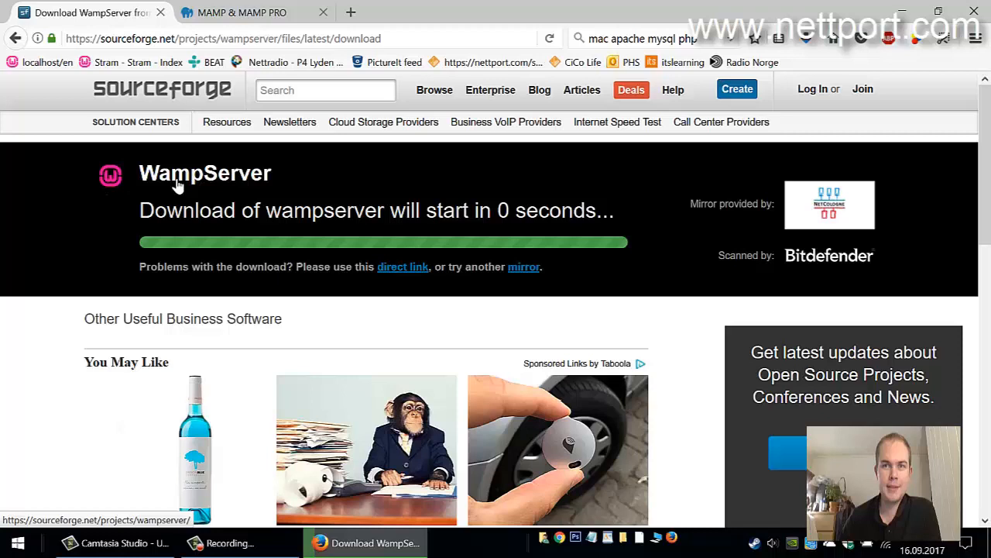
mouse_move(278, 195)
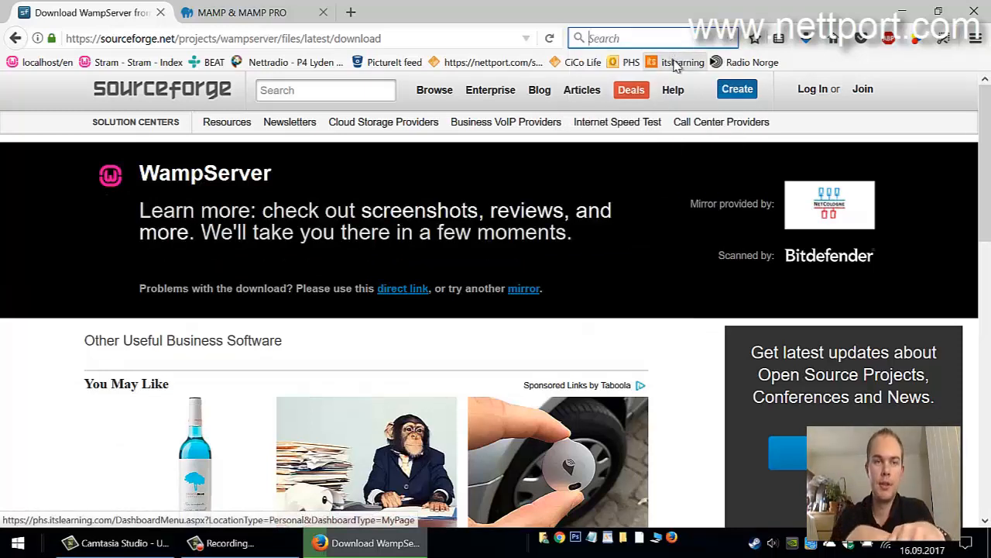
mouse_move(681, 62)
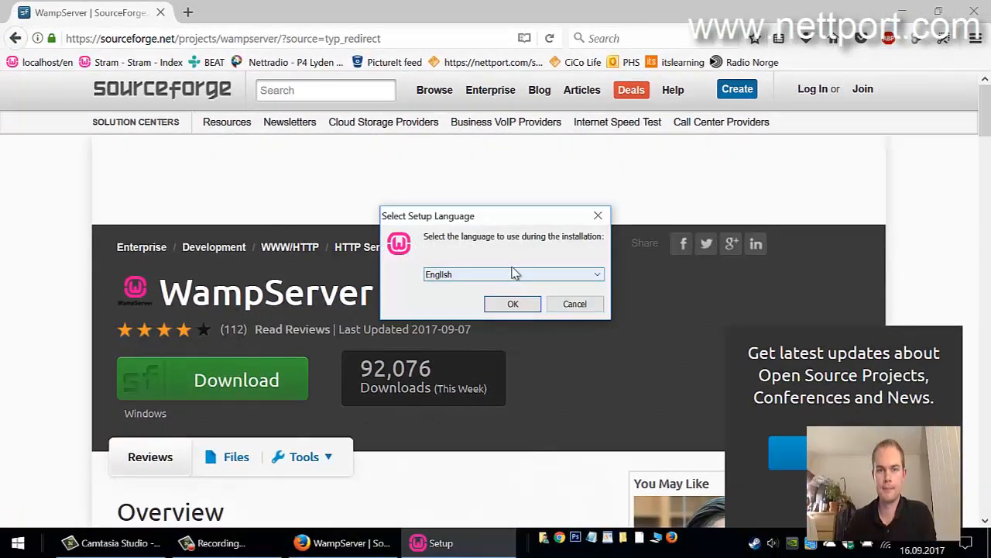
- Choose English, set the destination to C:\Users\<user>\wamp64 and keep the default Start Menu folder
click(512, 302)
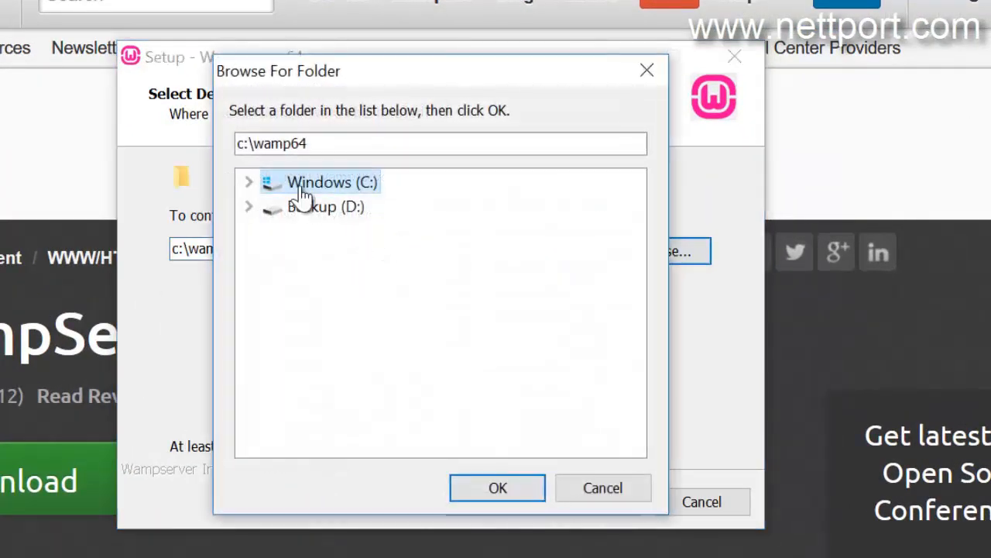
click(248, 182)
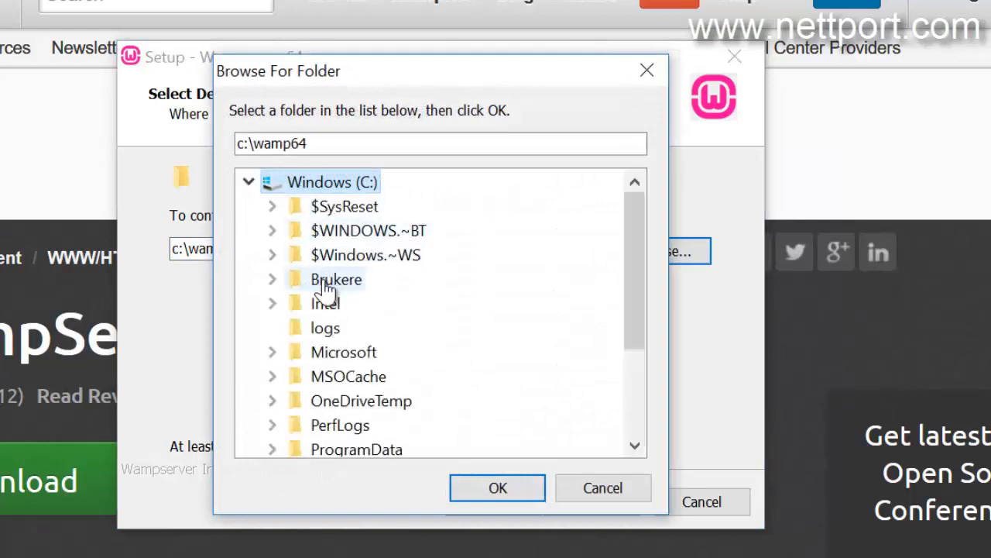
click(336, 279)
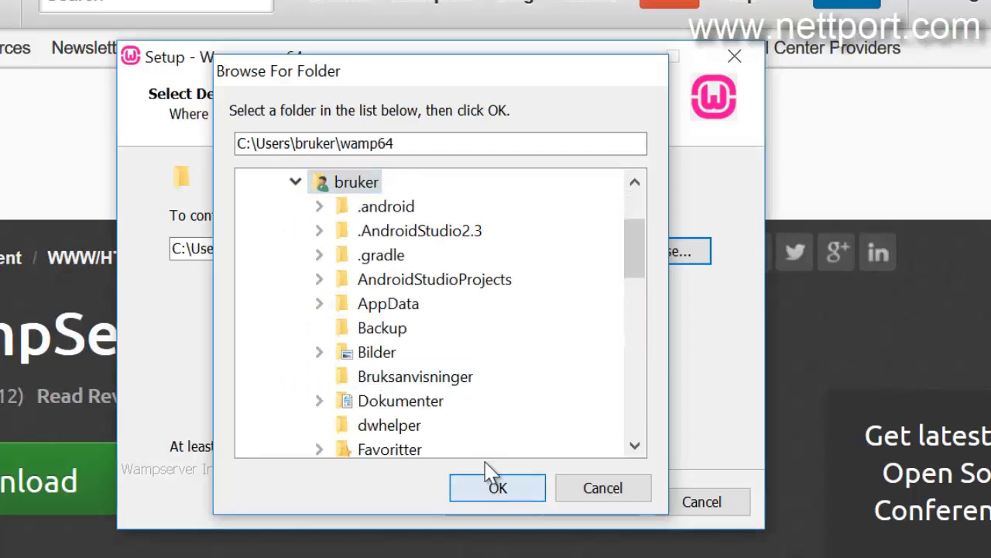
click(498, 488)
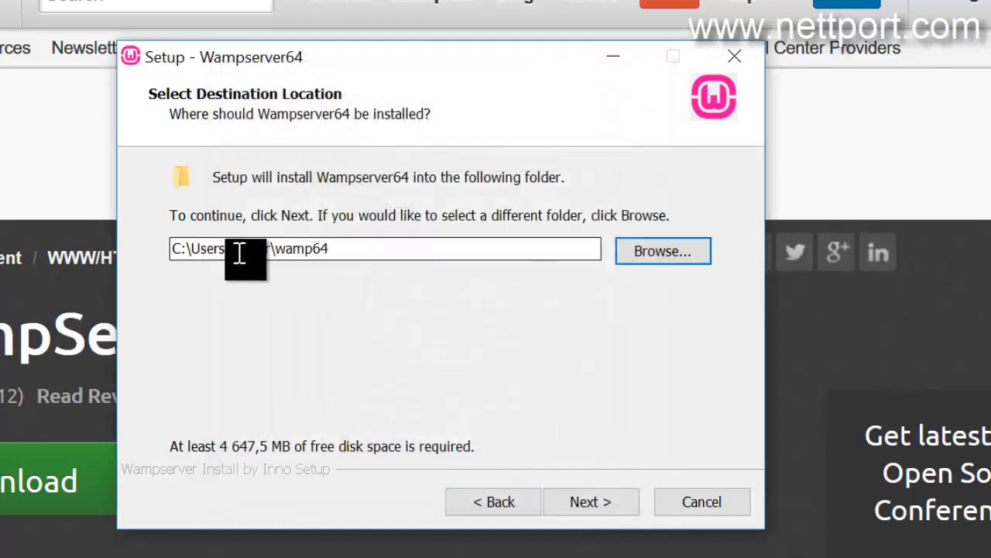
click(591, 502)
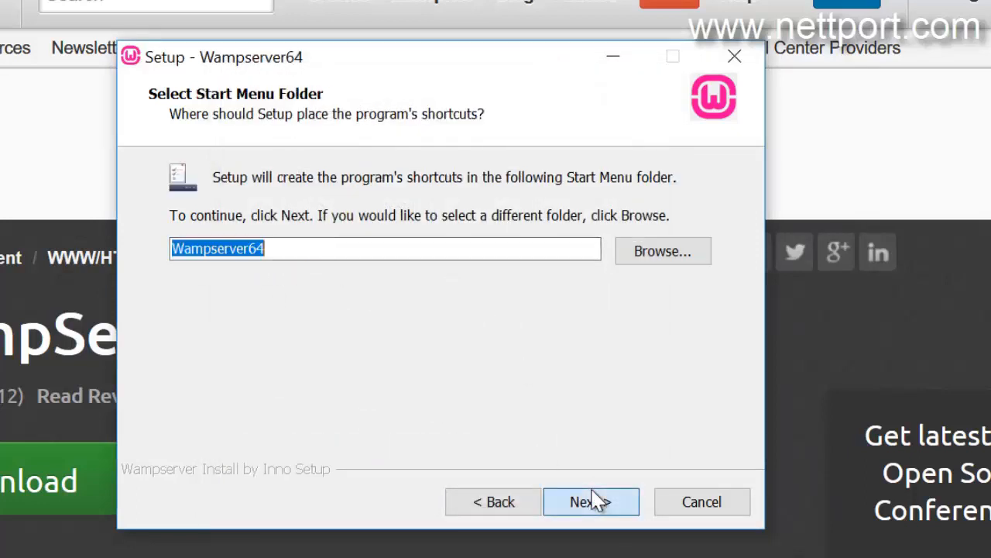
click(592, 502)
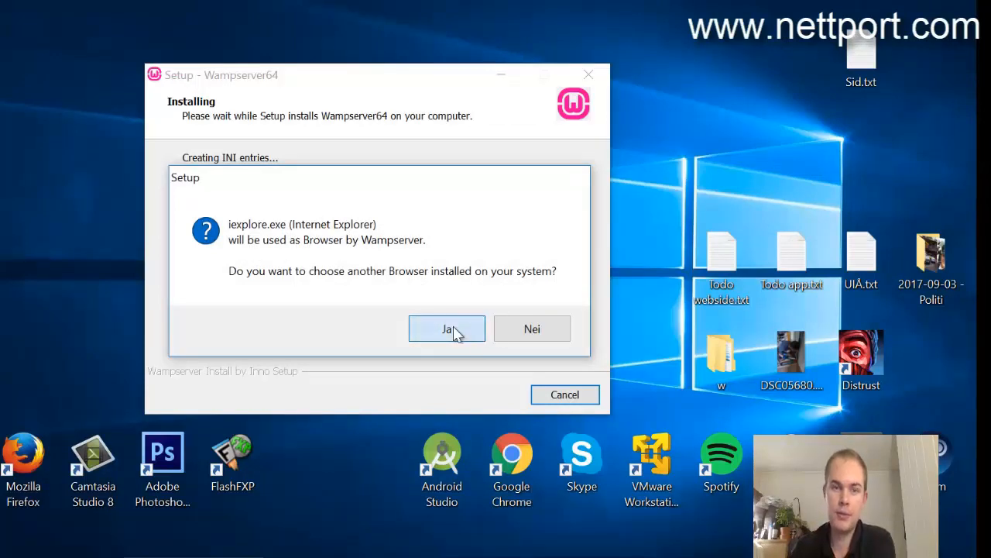
- Set Programfiler\Mozilla Firefox\firefox.exe as WampServer's browser and keep Notepad as the editor
click(446, 329)
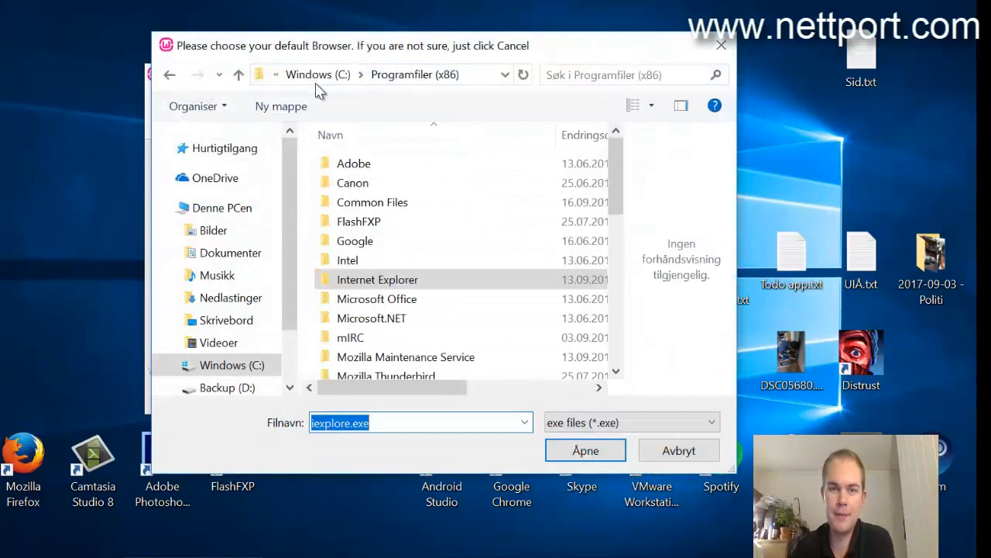
mouse_move(372, 318)
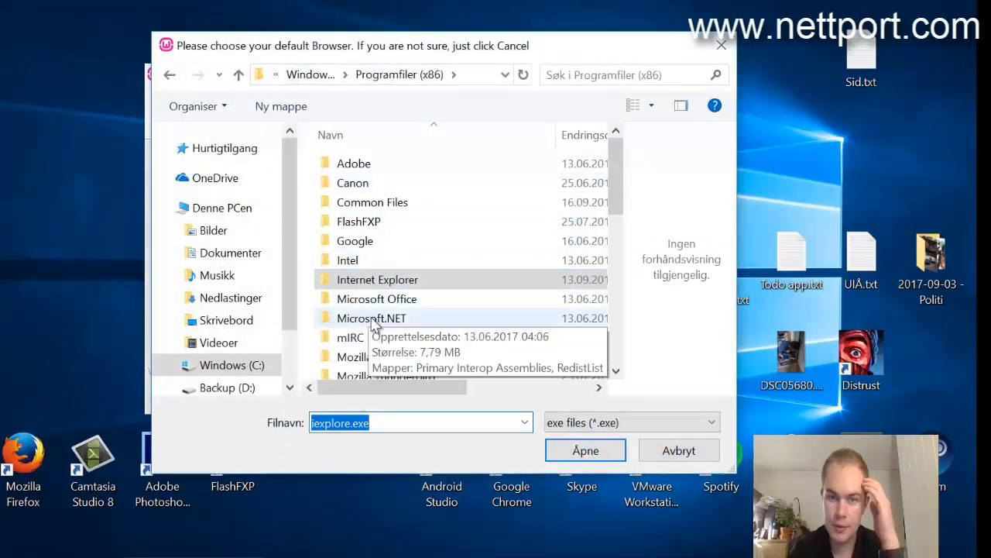
scroll(down, 3)
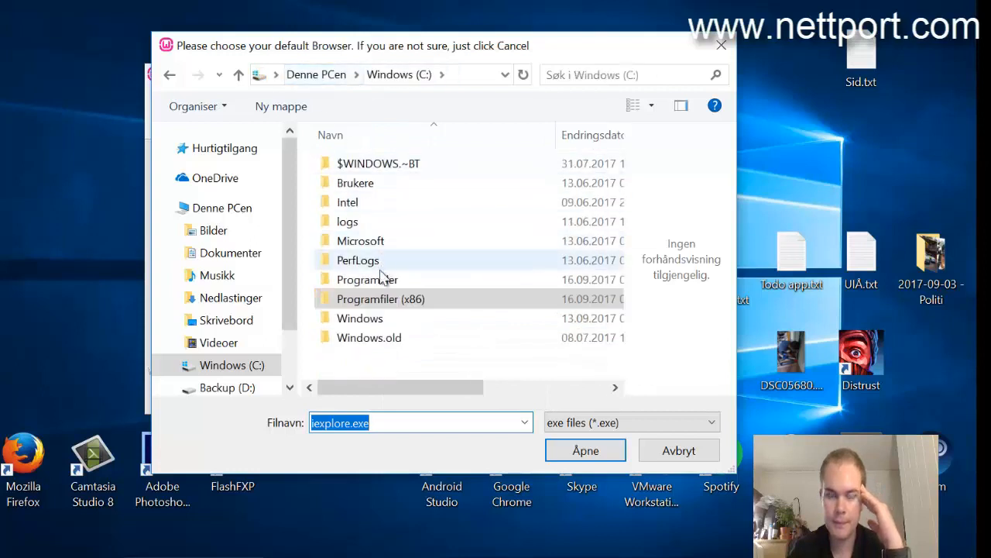
double_click(367, 279)
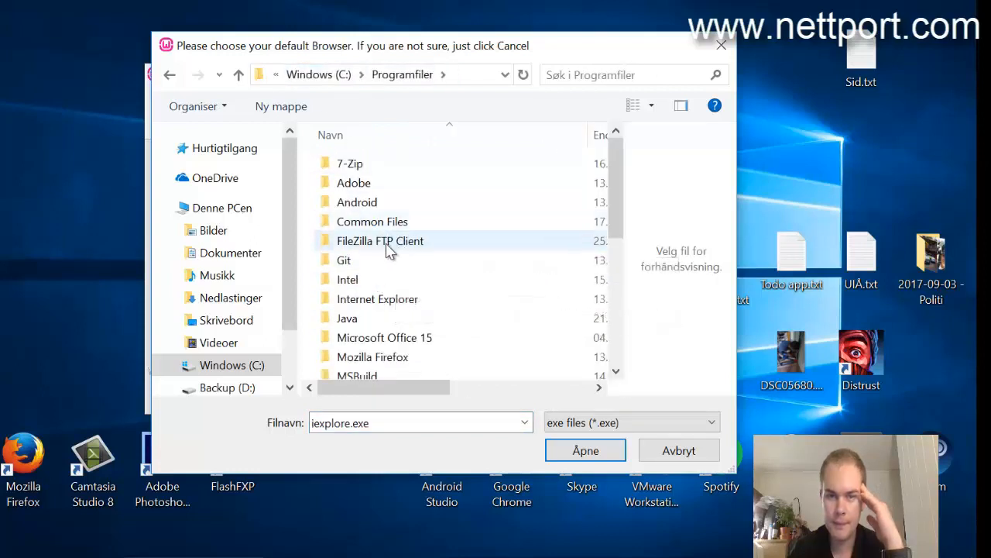
scroll(down, 3)
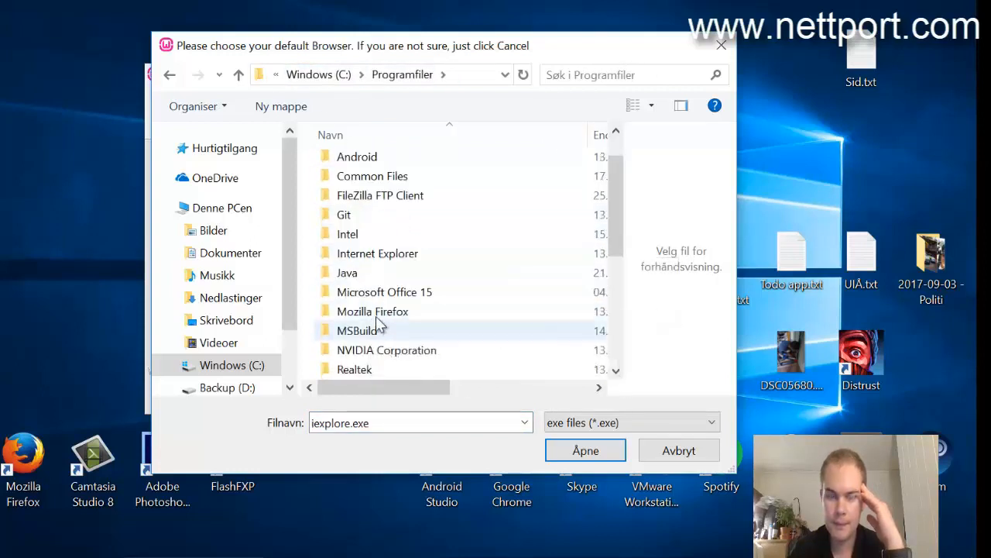
double_click(371, 310)
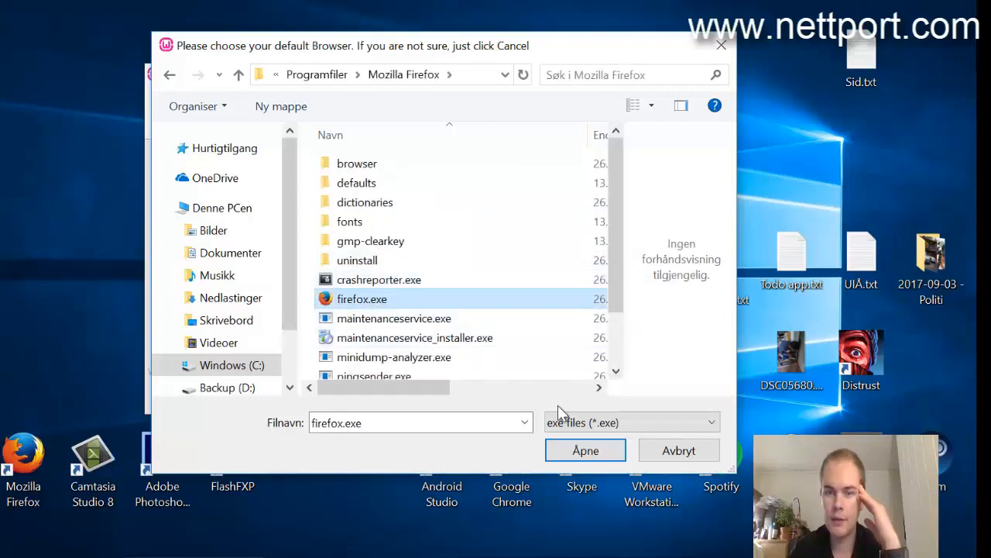
click(586, 450)
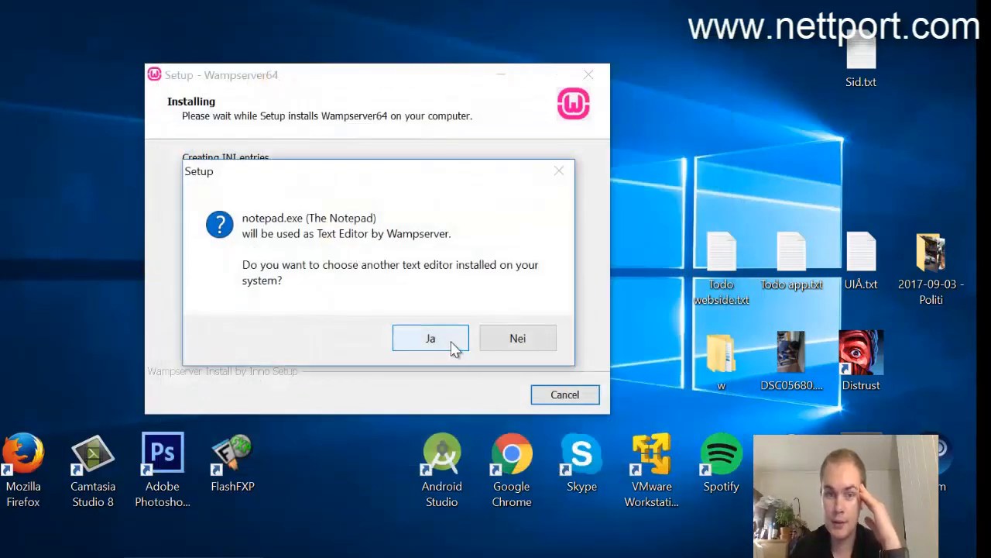
mouse_move(477, 341)
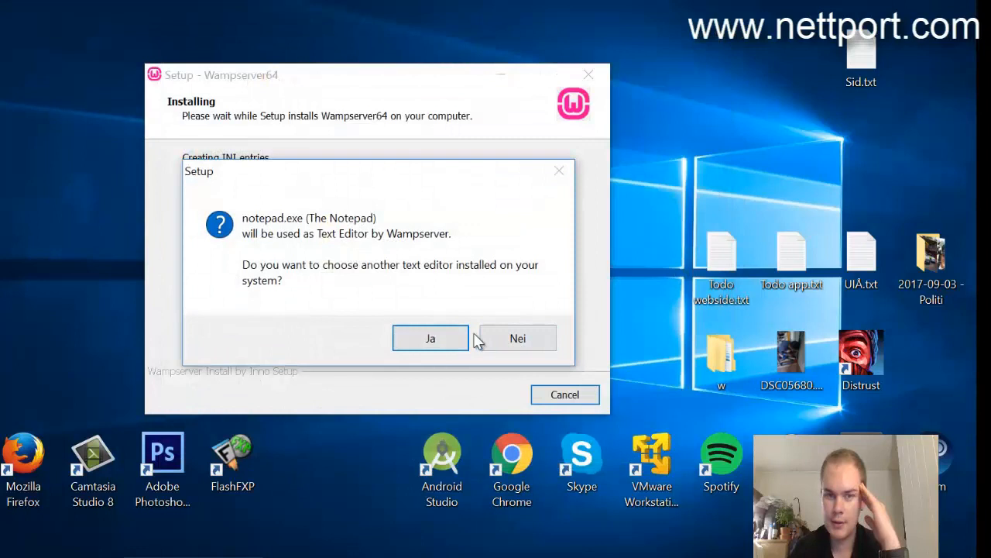
mouse_move(499, 328)
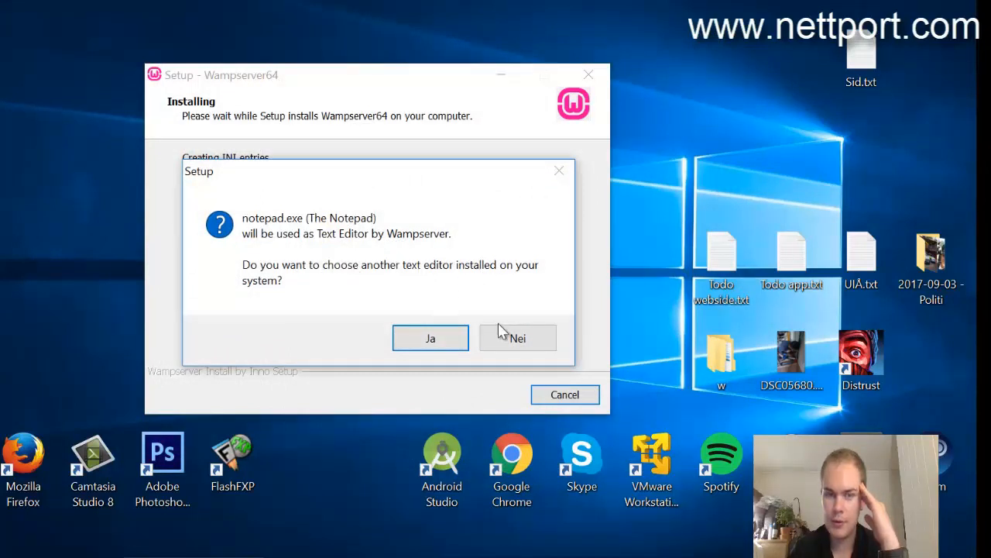
mouse_move(518, 338)
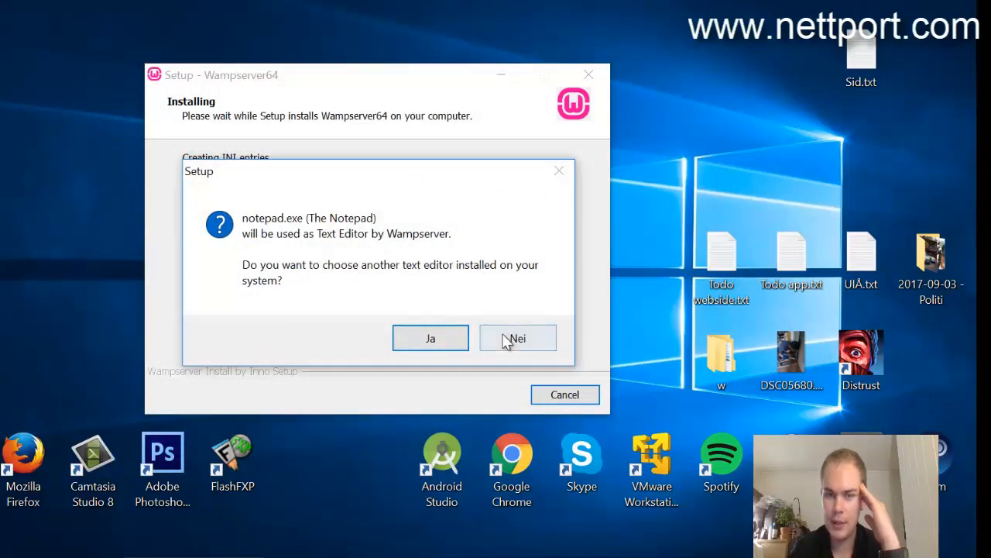
click(518, 337)
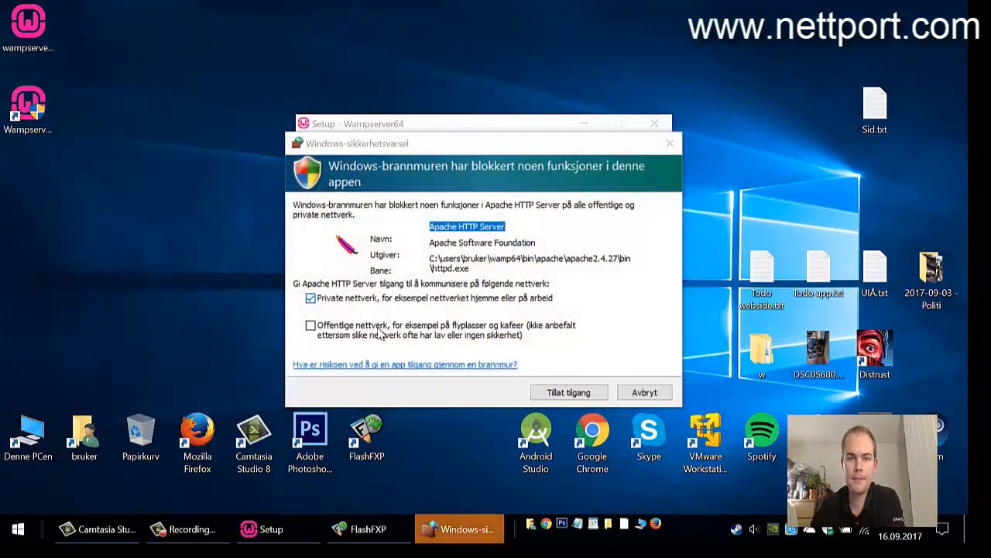
- Allow Apache HTTP Server through the firewall on private and public networks and continue to completion
click(309, 325)
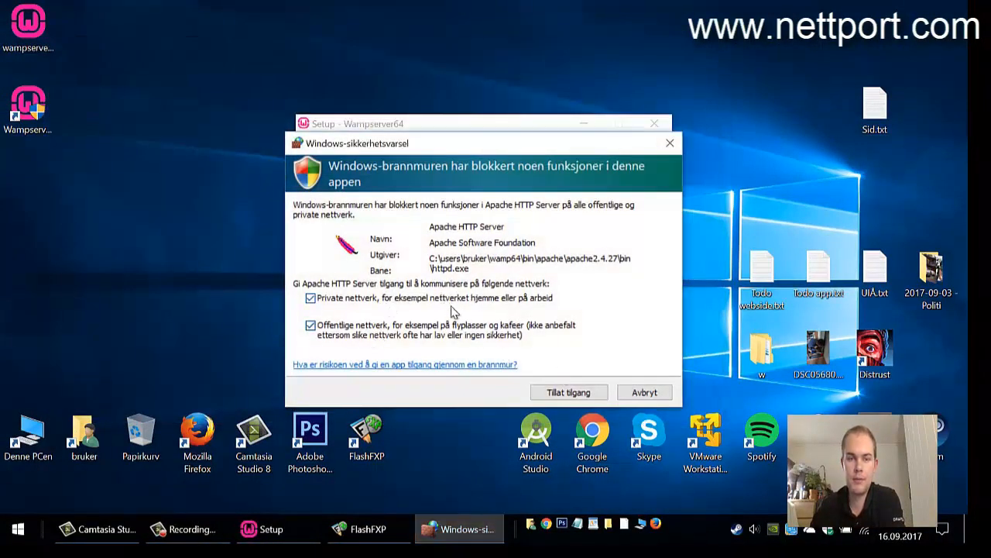
mouse_move(568, 392)
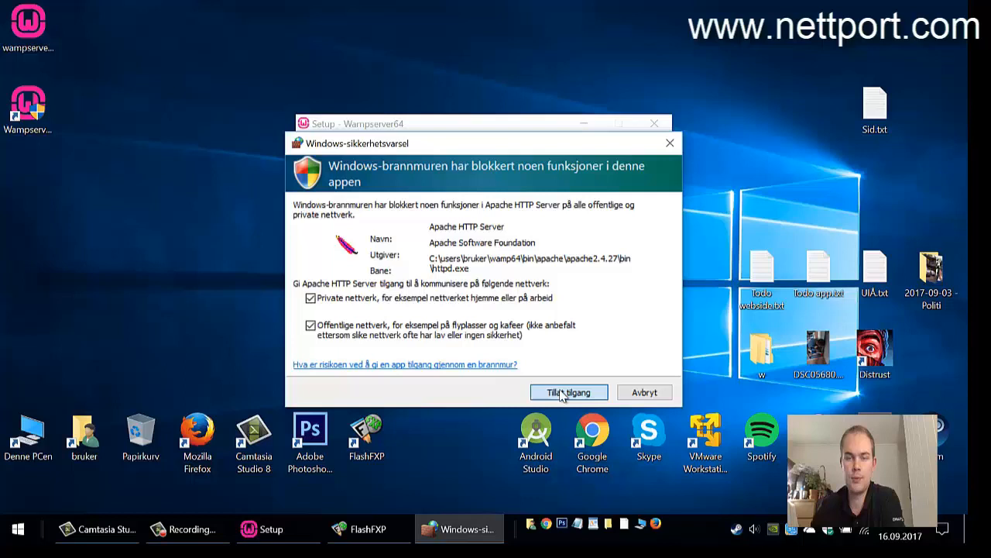
click(569, 392)
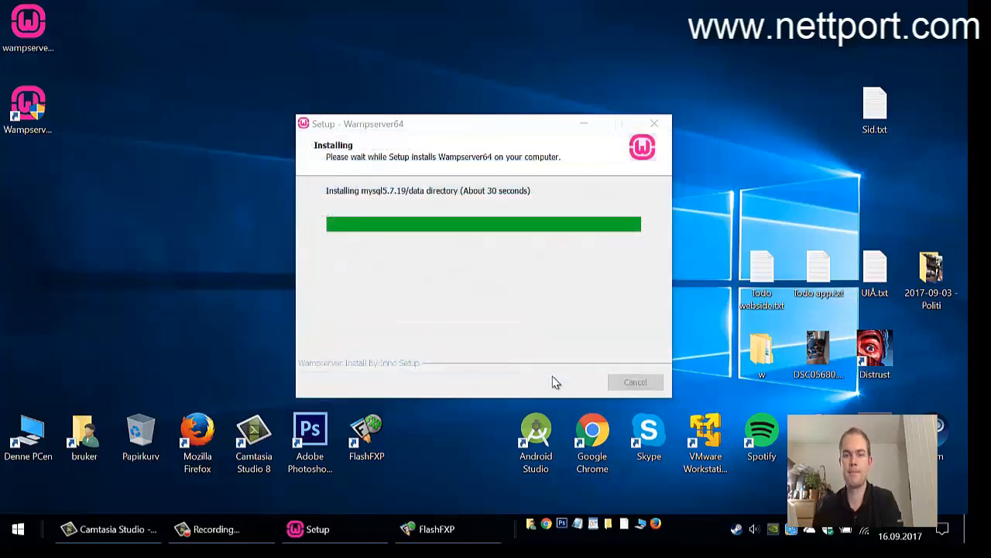
mouse_move(558, 390)
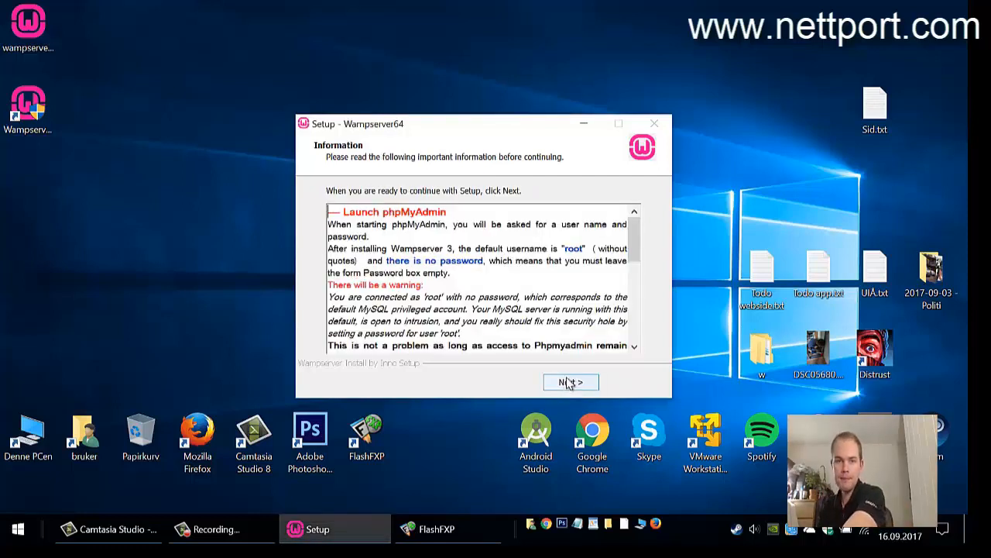
click(570, 381)
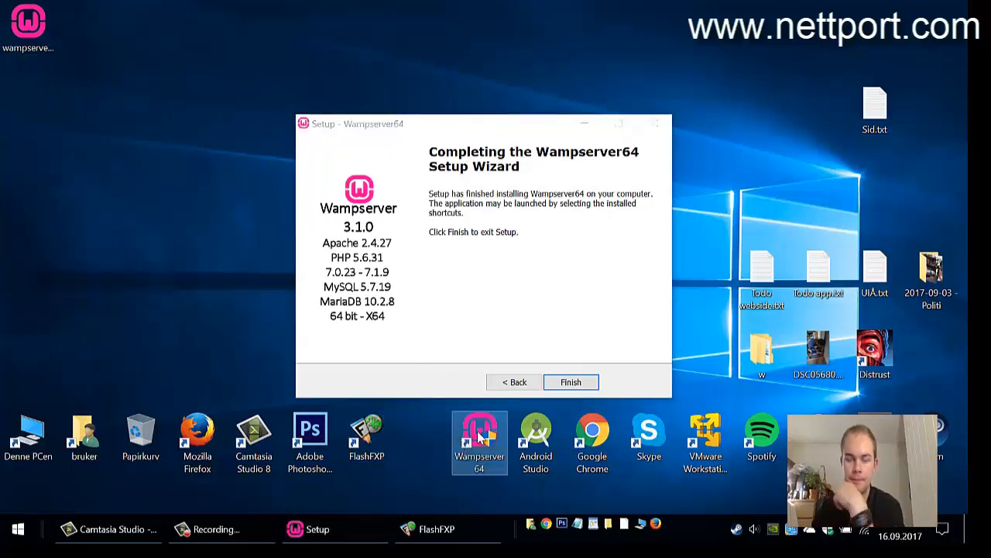
- Finish the Wampserver64 setup wizard and bring the Firefox window back to the front
click(570, 381)
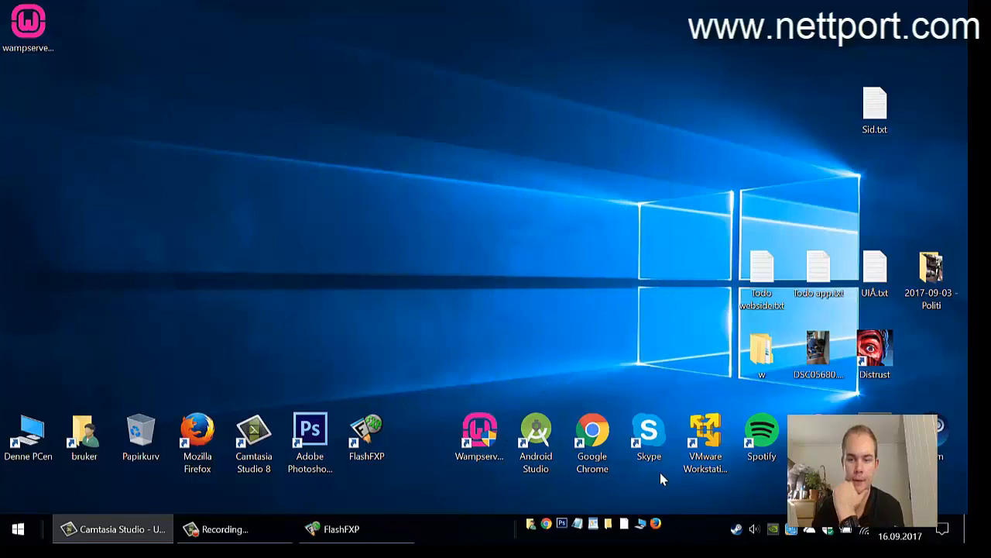
mouse_move(592, 508)
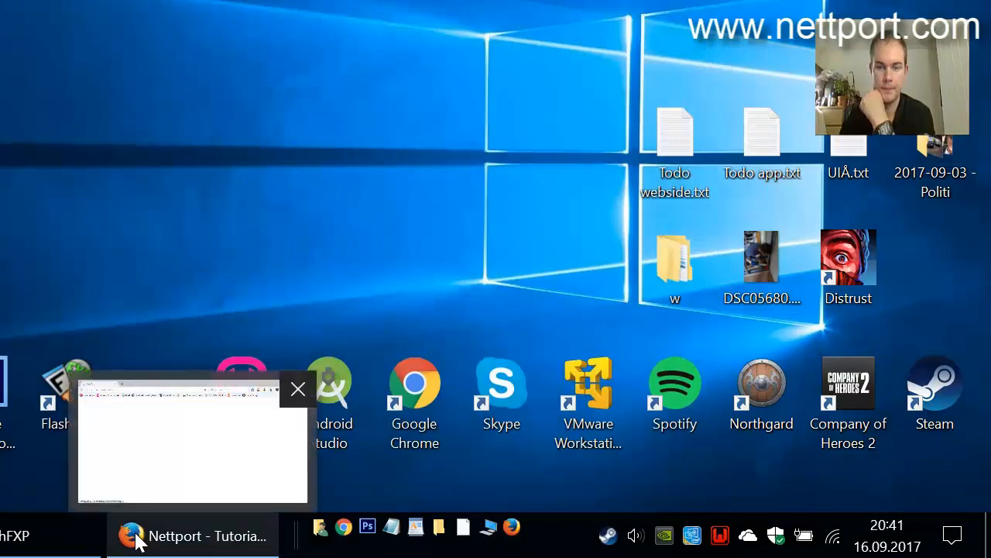
click(194, 536)
text(localh)
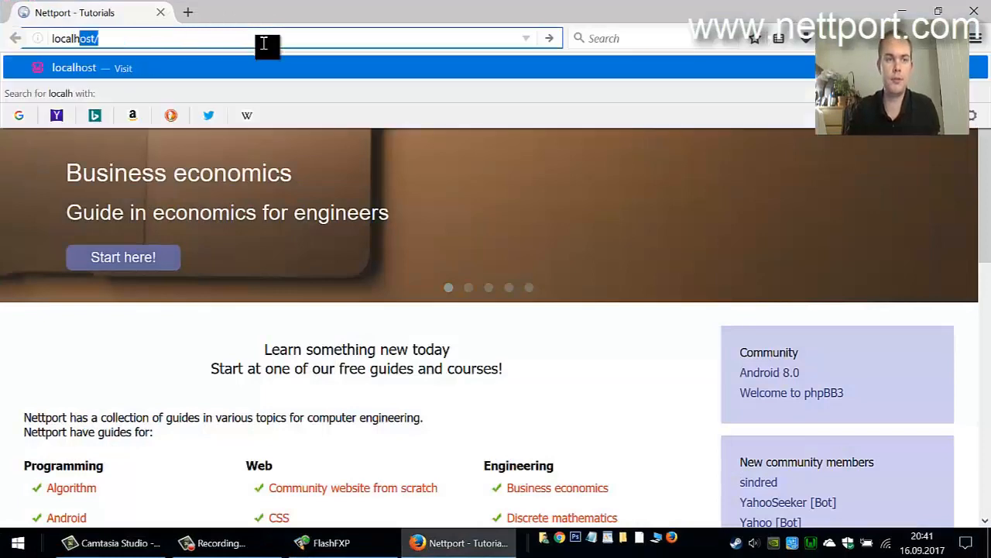
- Load the localhost homepage and launch phpMyAdmin from the WampServer tray menu
key(Return)
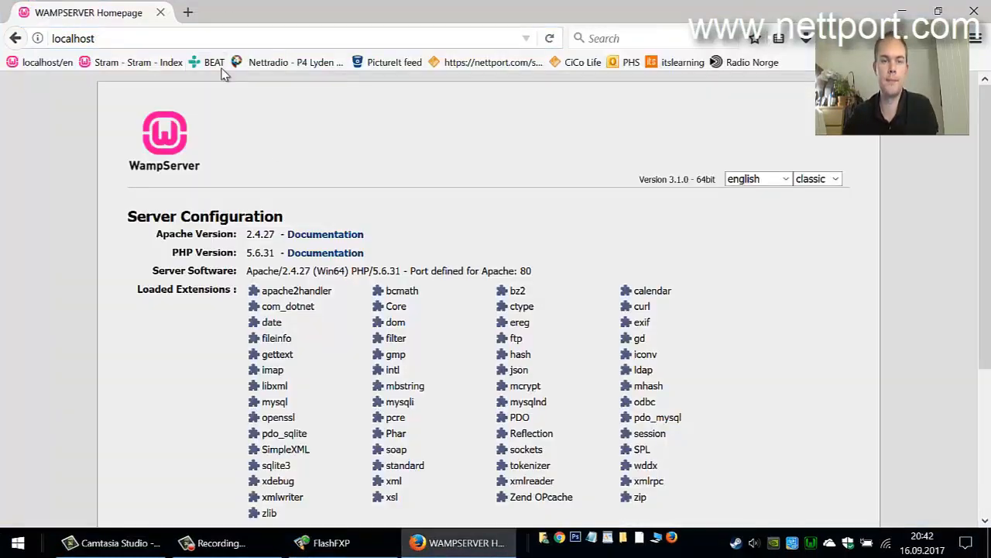
scroll(down, 3)
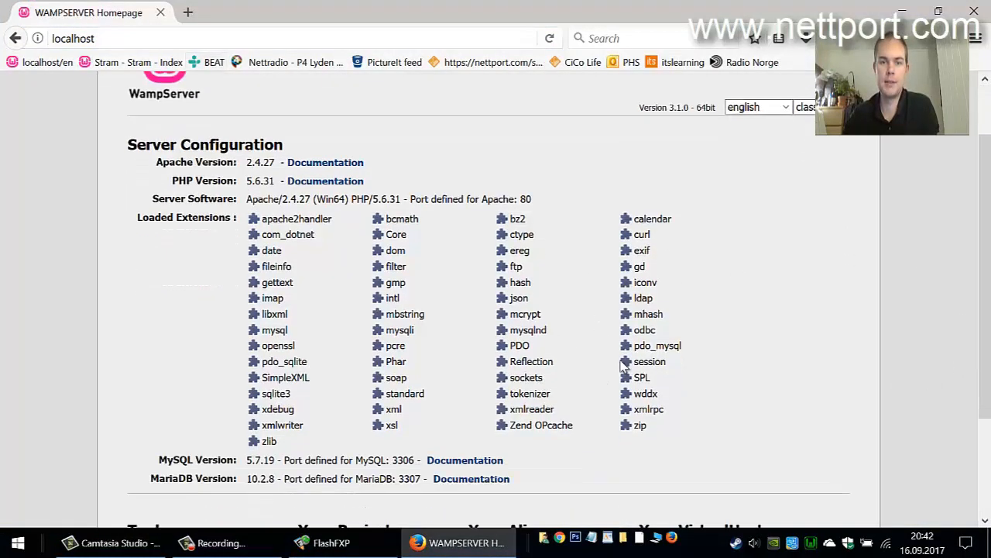
scroll(down, 3)
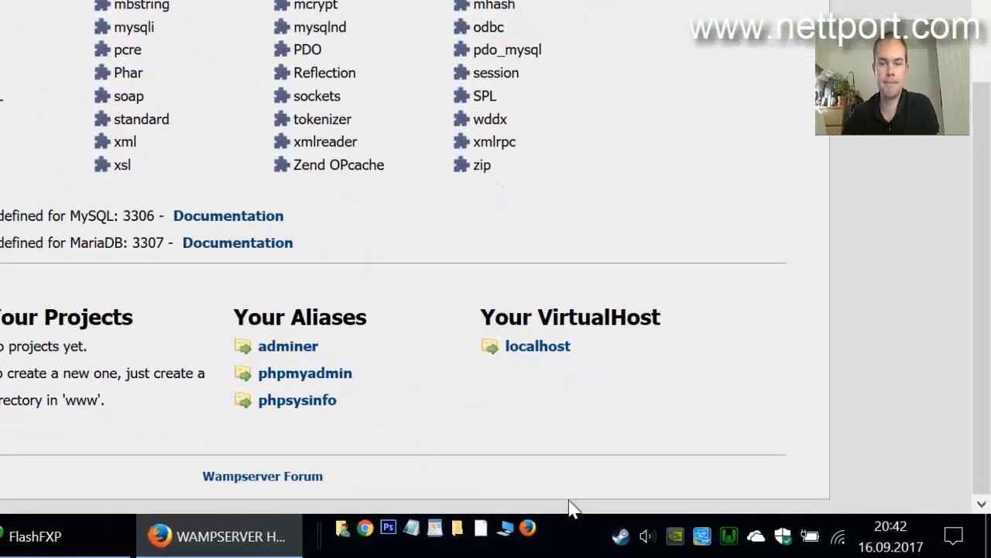
click(736, 535)
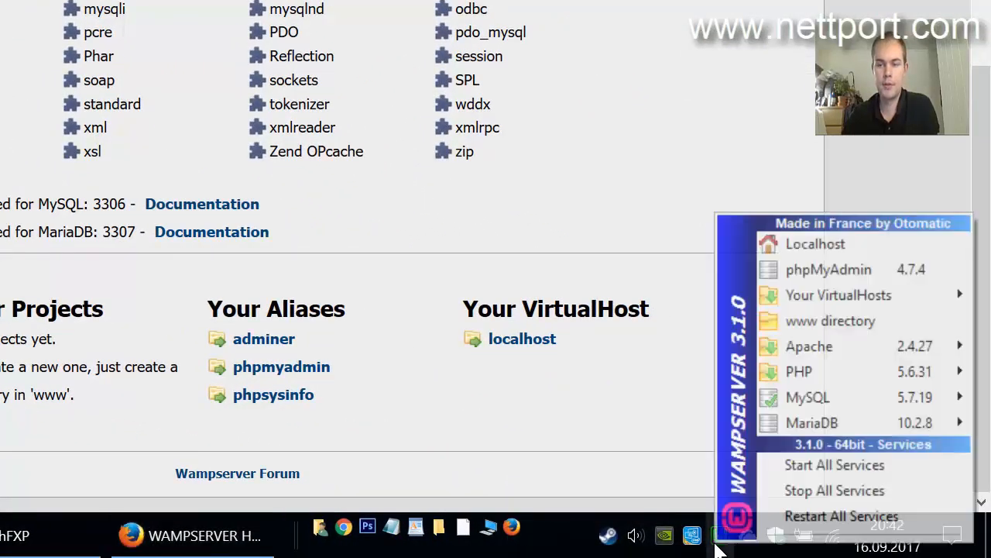
mouse_move(840, 295)
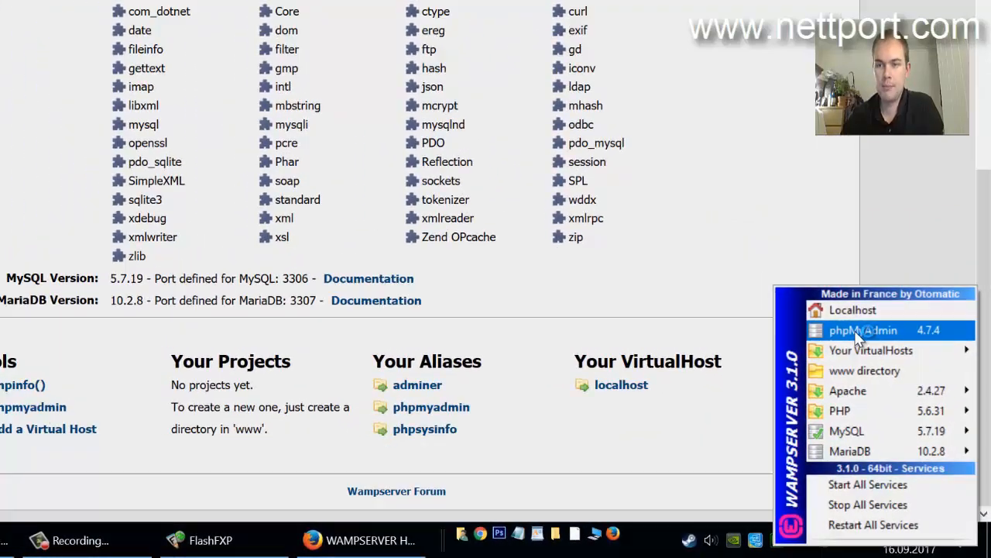
click(863, 332)
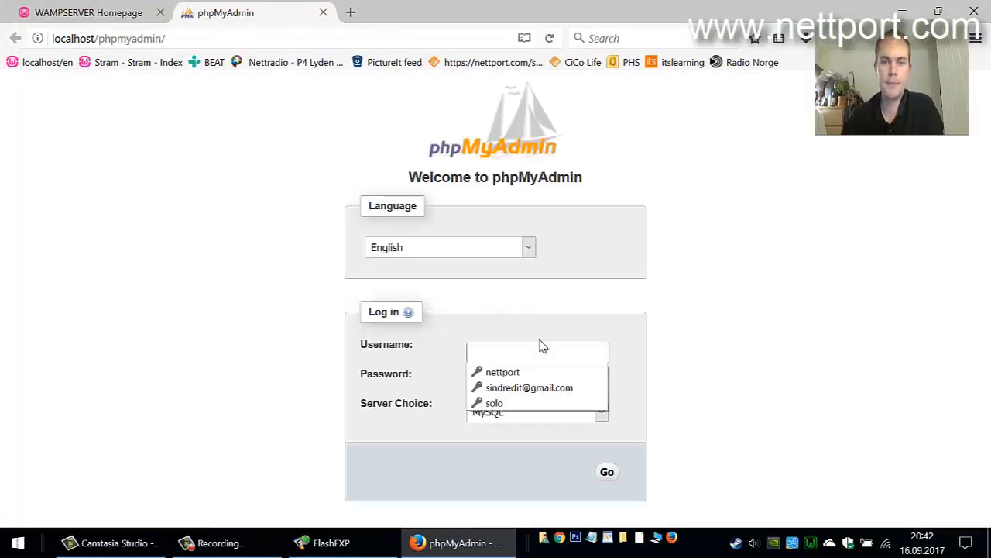
- Log in to phpMyAdmin as user root
text(roo)
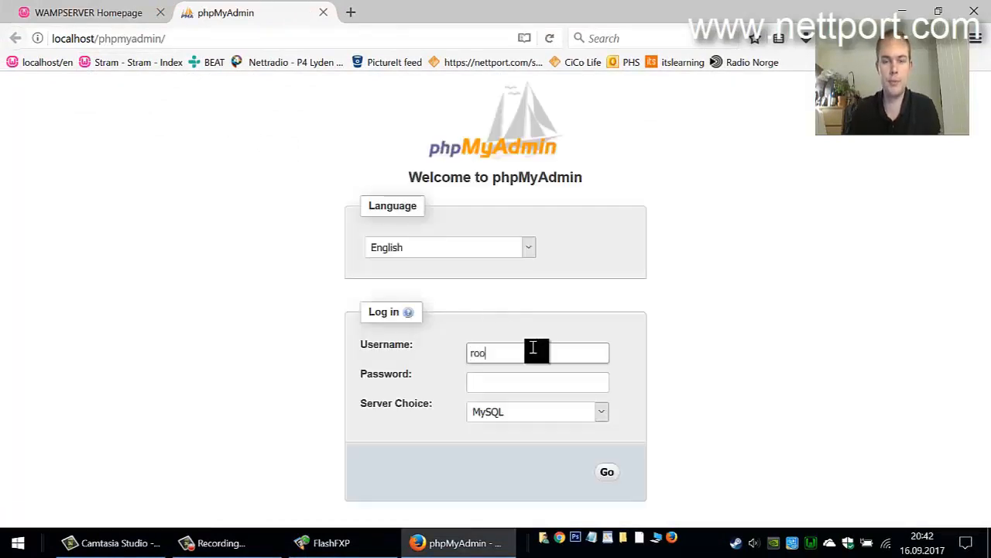
text(t)
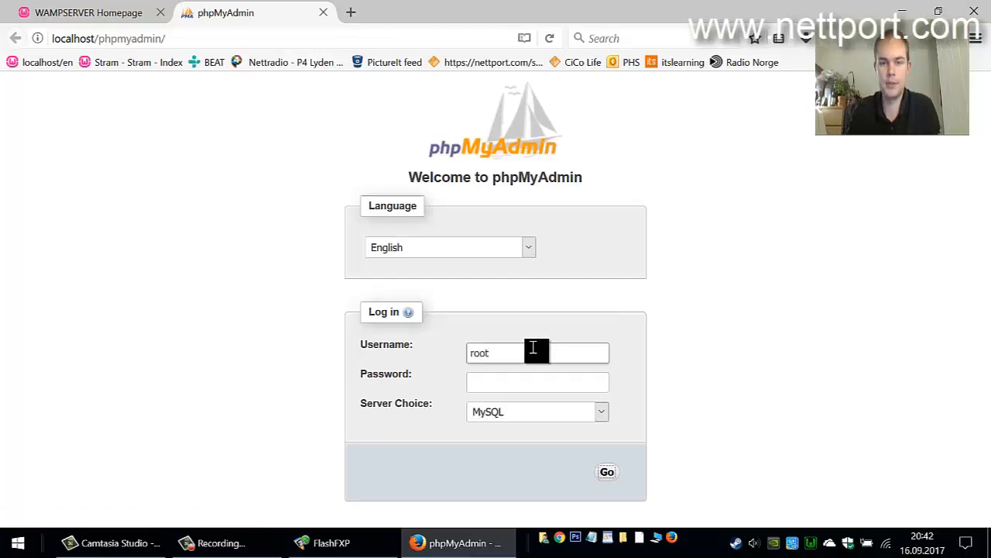
click(607, 471)
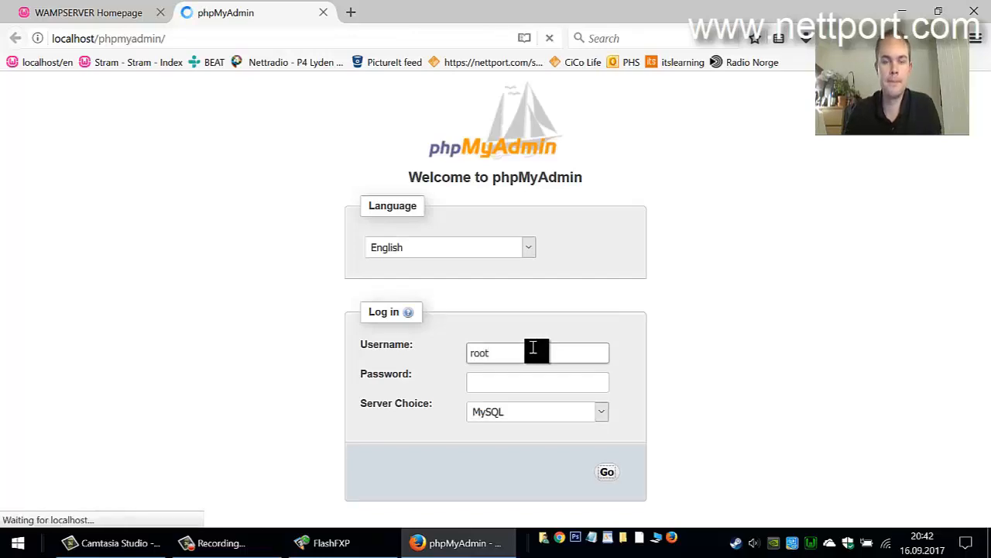
click(607, 471)
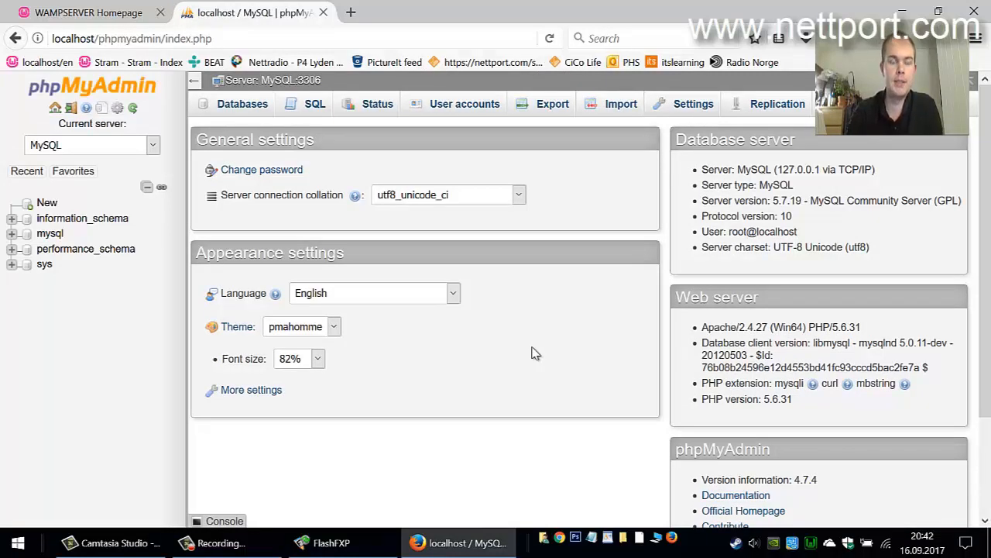
mouse_move(460, 214)
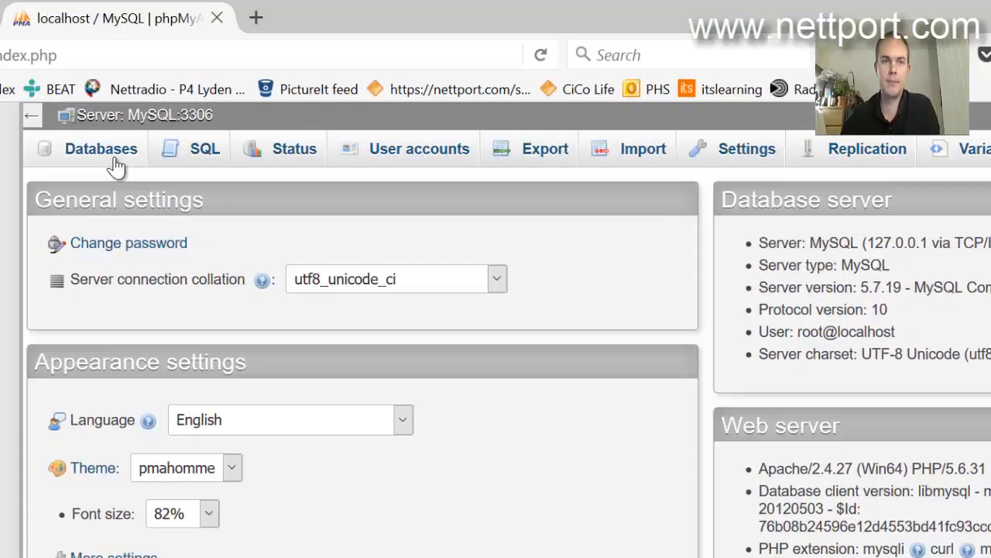
- Create a new database named drupal from the Databases list and open it
click(101, 148)
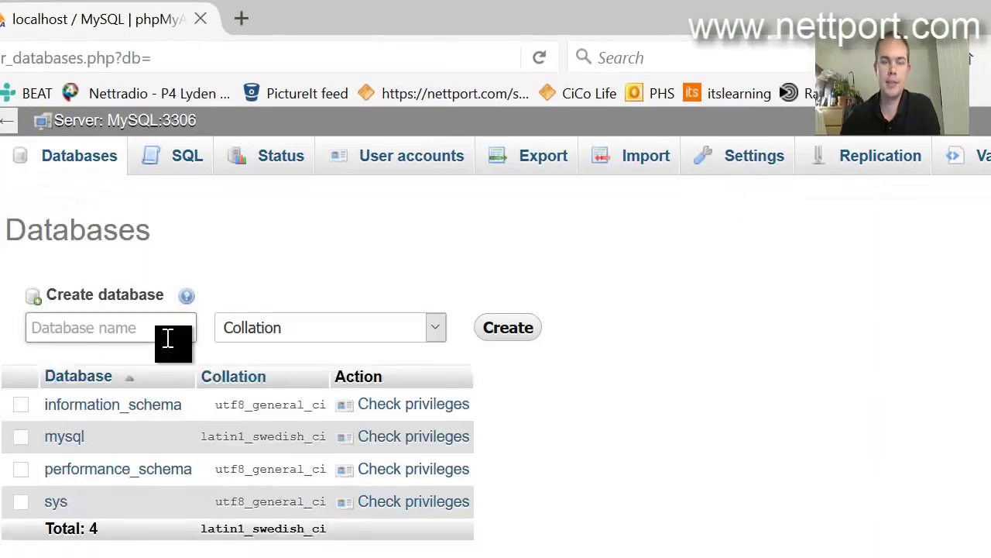
text(dra)
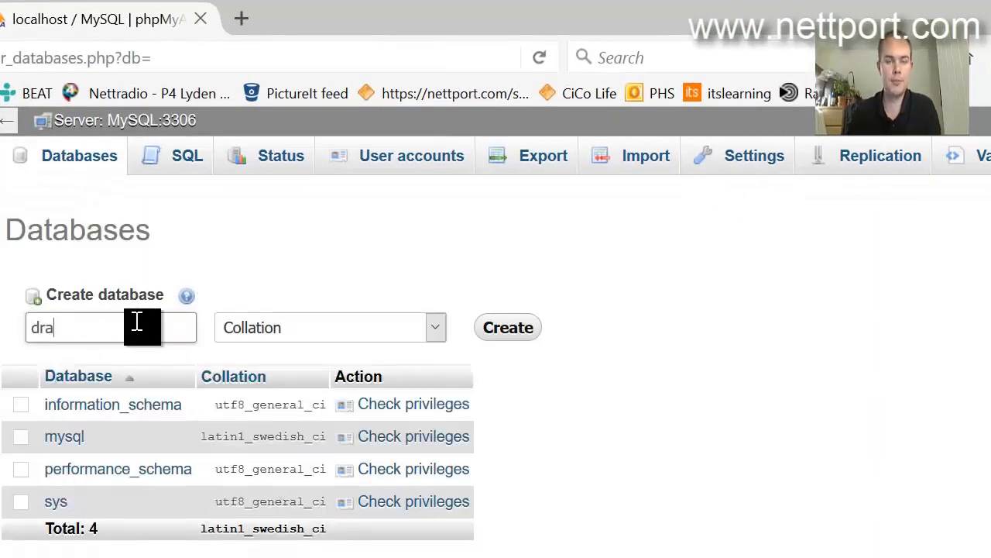
text(pal)
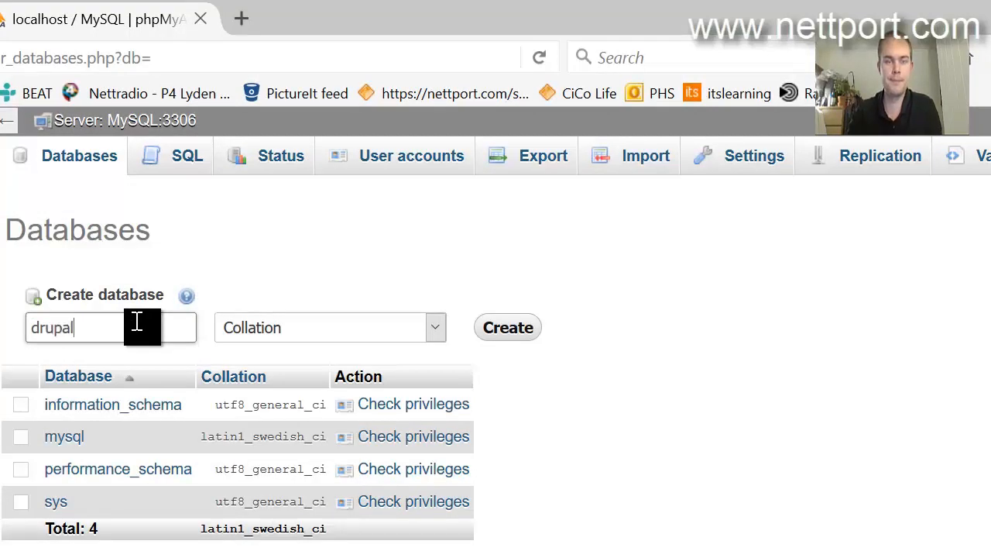
click(509, 326)
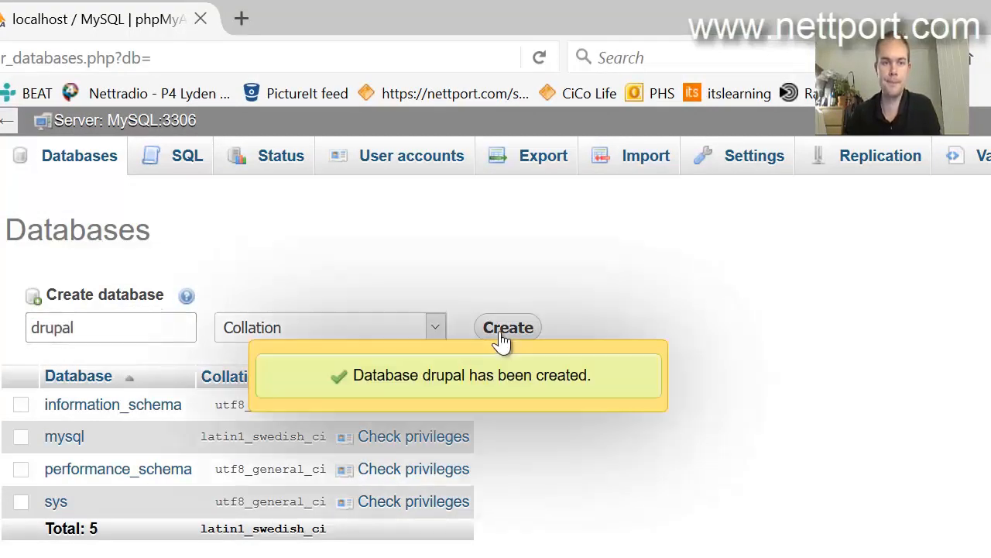
click(509, 327)
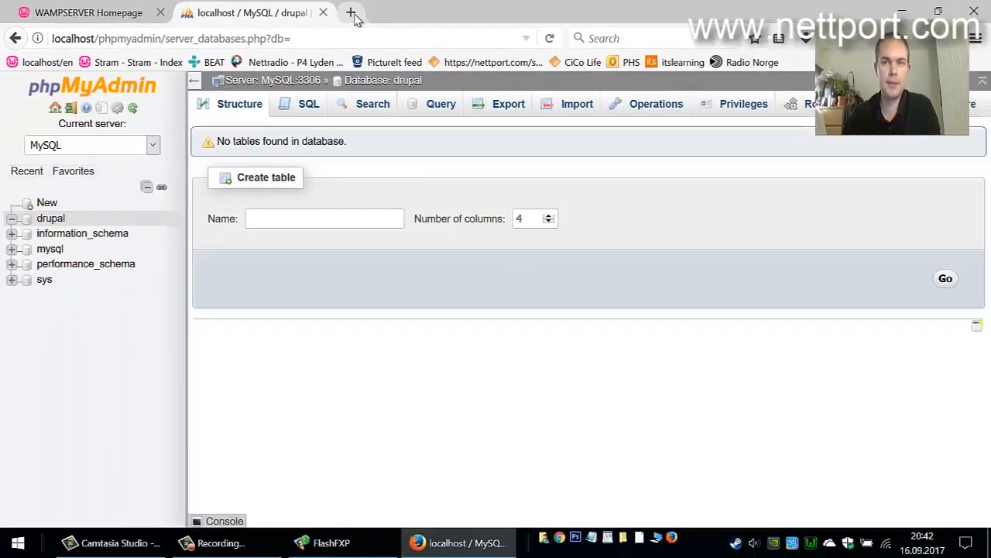
- Reach the Drupal 8.3.7 release on Drupal.org from a new tab's search for 'dr'
click(350, 13)
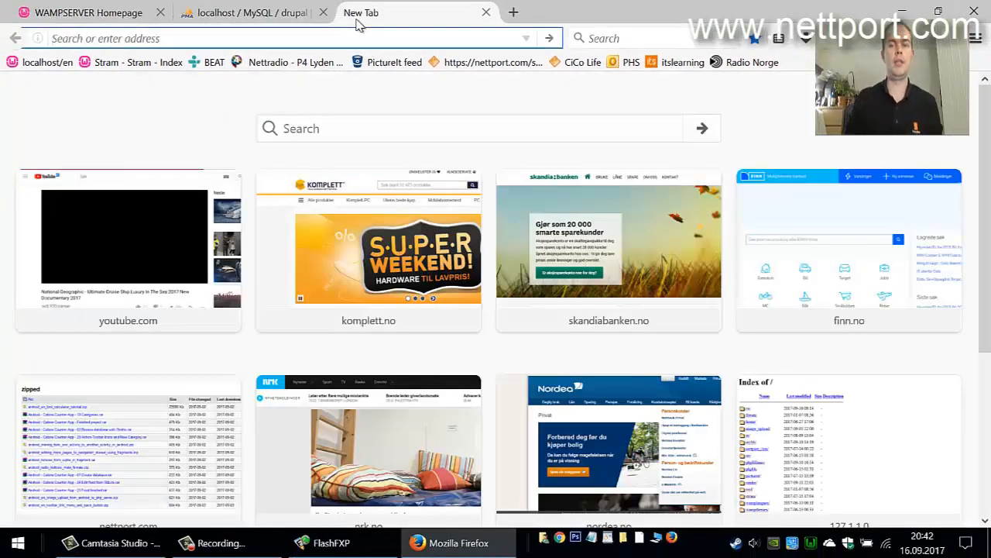
text(dr)
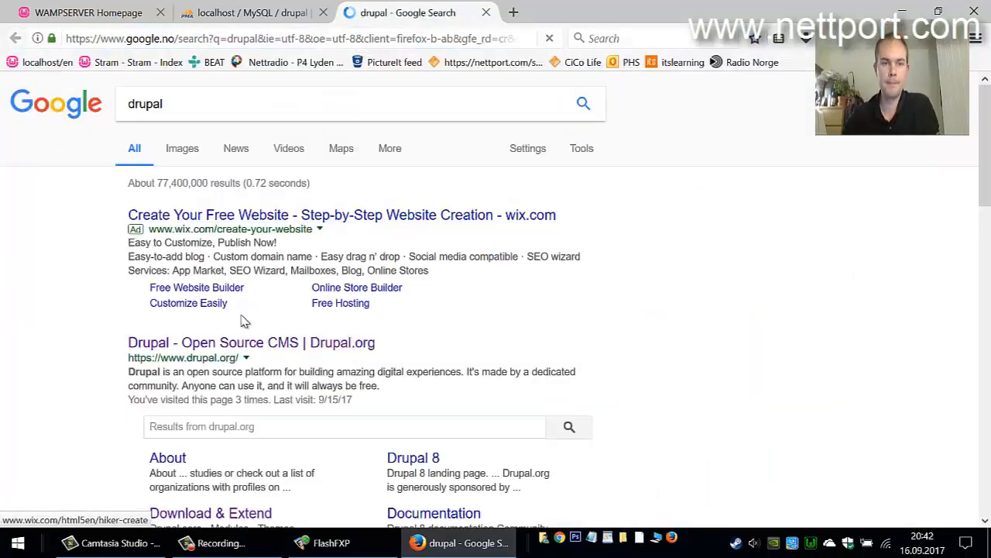
click(251, 342)
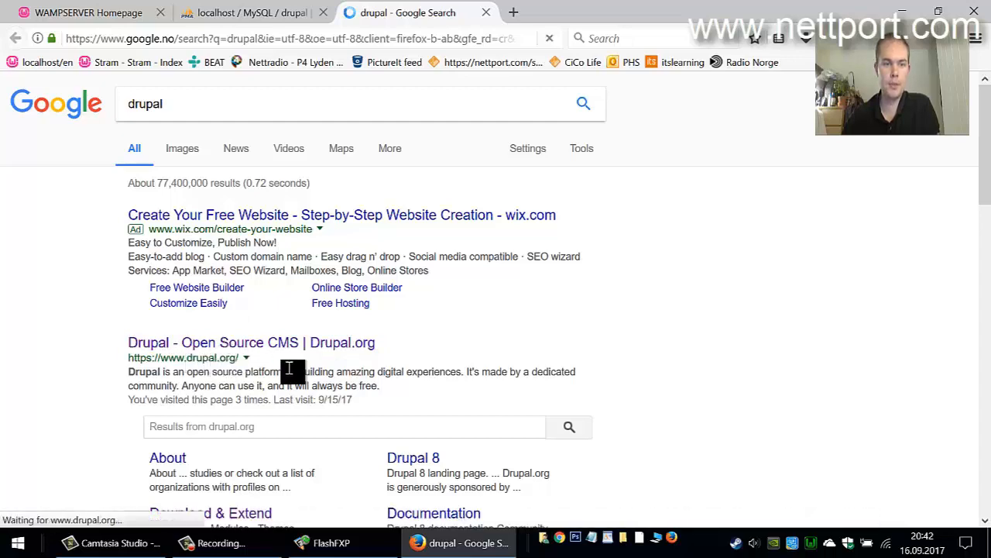
click(251, 342)
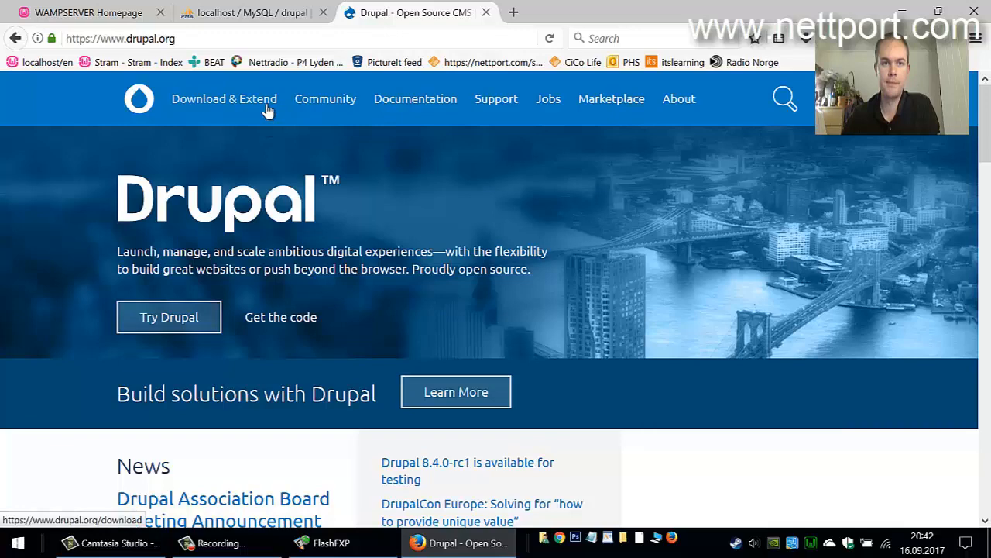
click(224, 99)
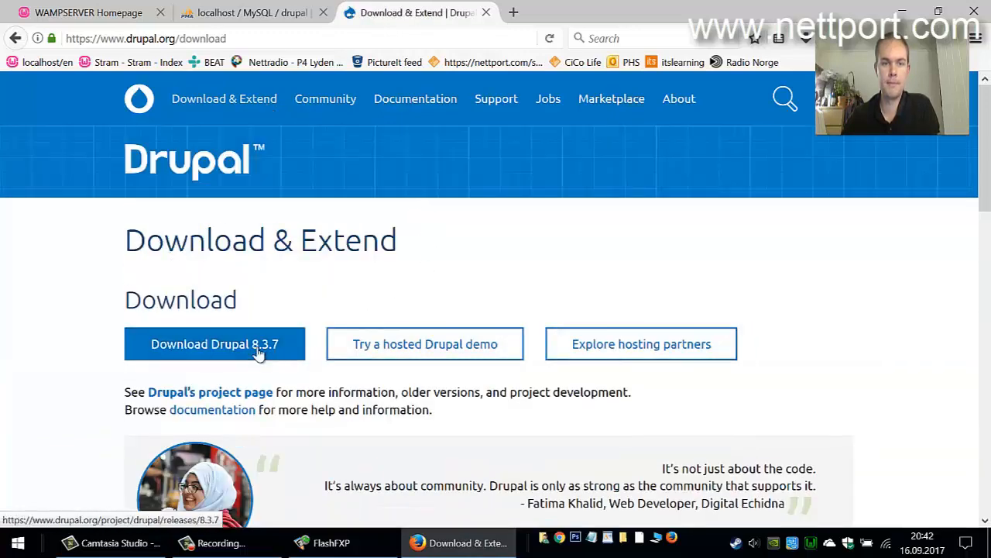
click(214, 343)
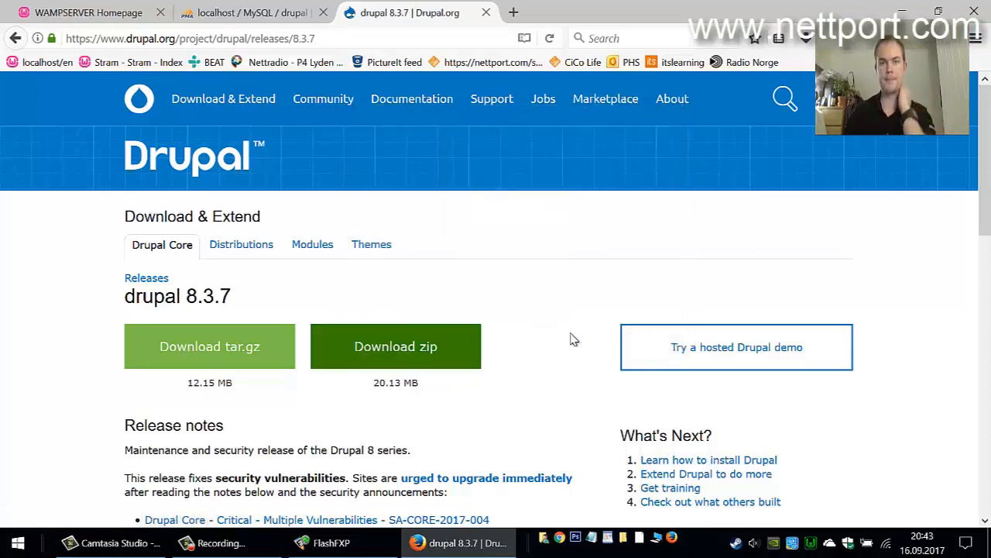
- Download drupal-8.3.7.zip and show it in the Downloads folder with its actions menu
click(397, 347)
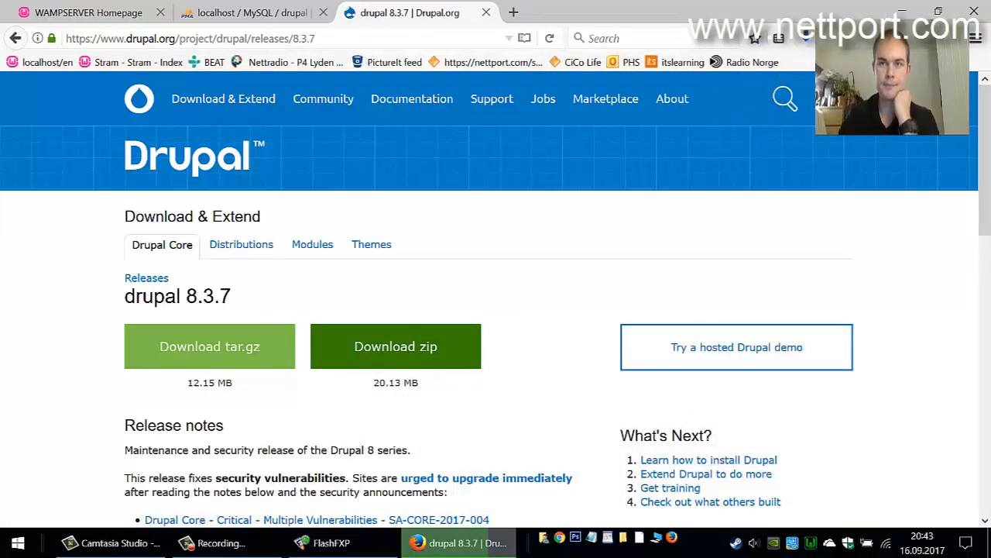
click(397, 347)
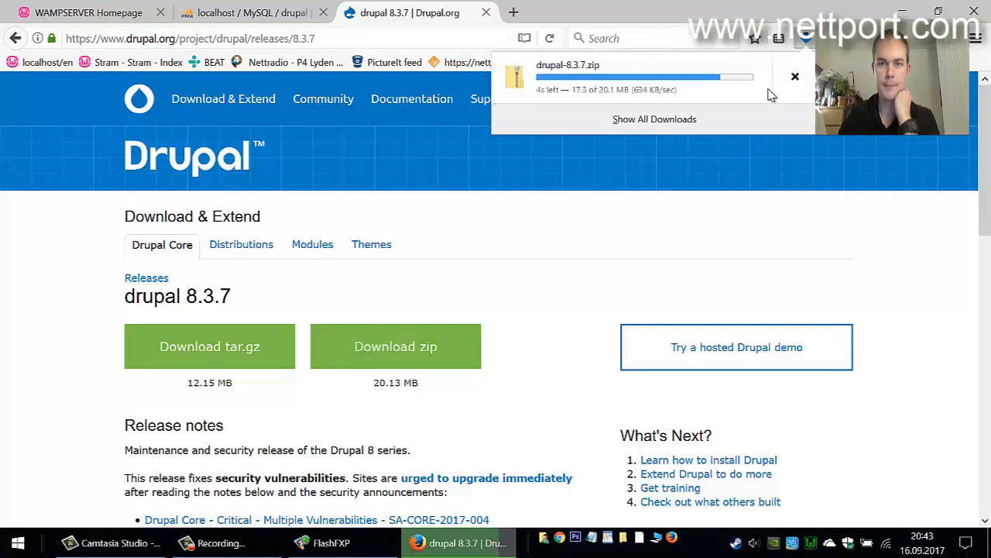
click(795, 76)
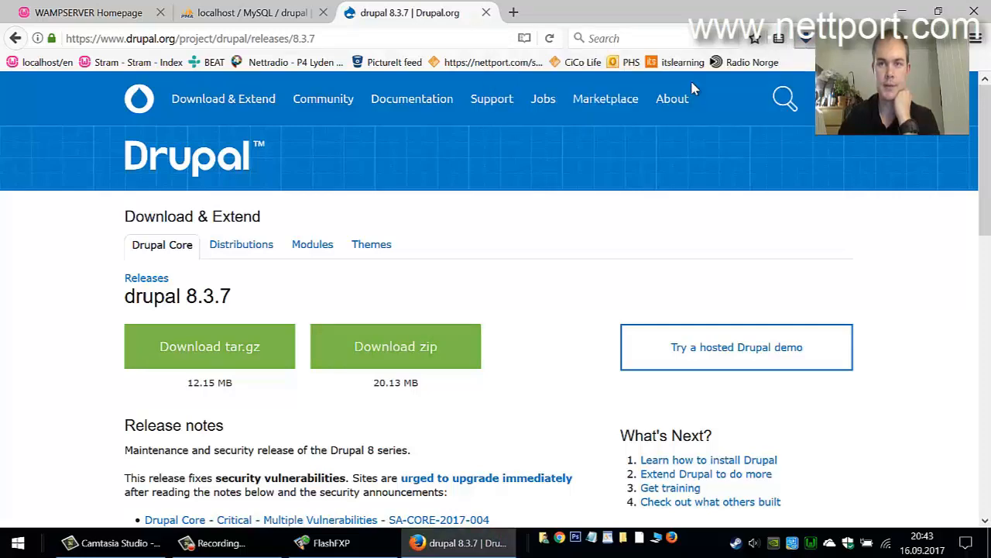
right_click(185, 167)
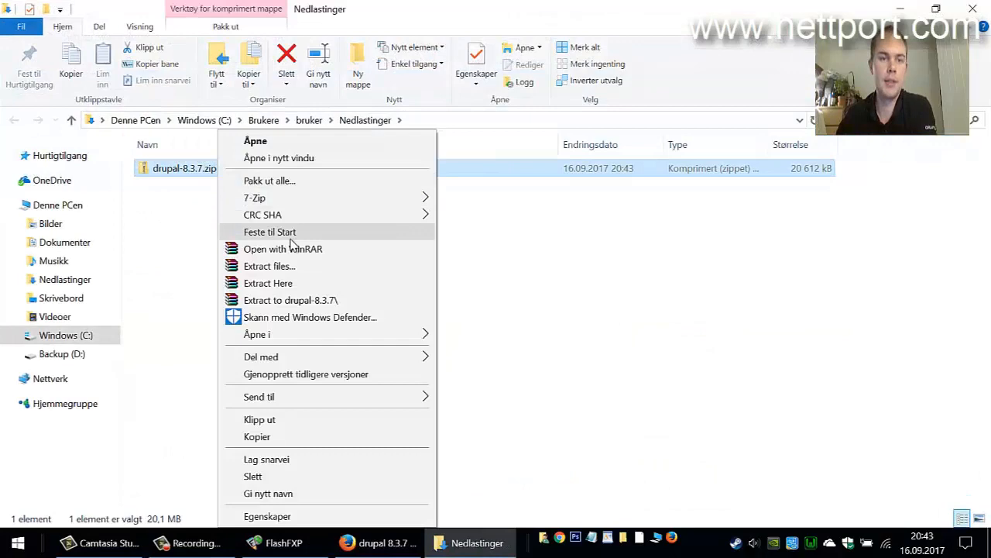
- Extract the zip to drupal-8.3.7 and prepare all its files for moving into wamp64\www\drupal
click(270, 266)
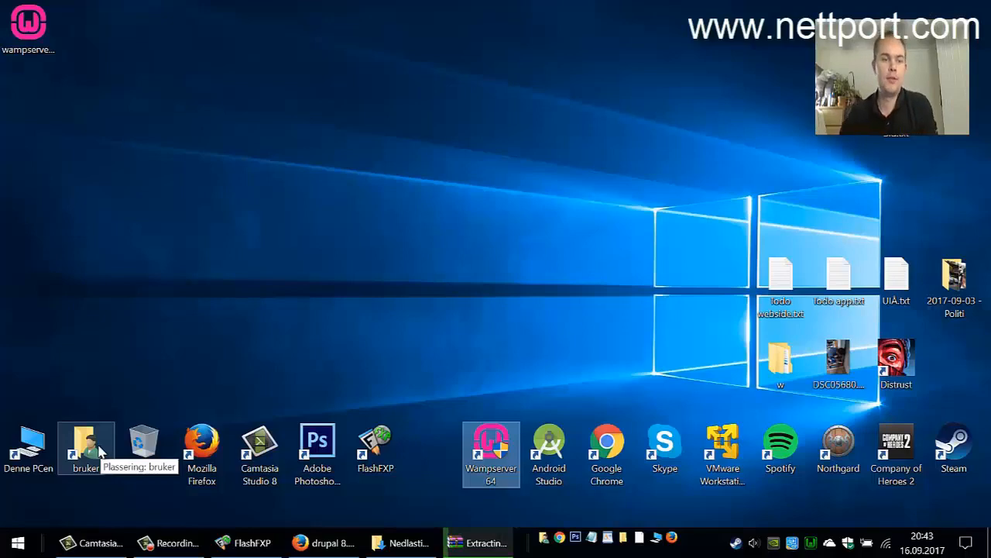
double_click(87, 440)
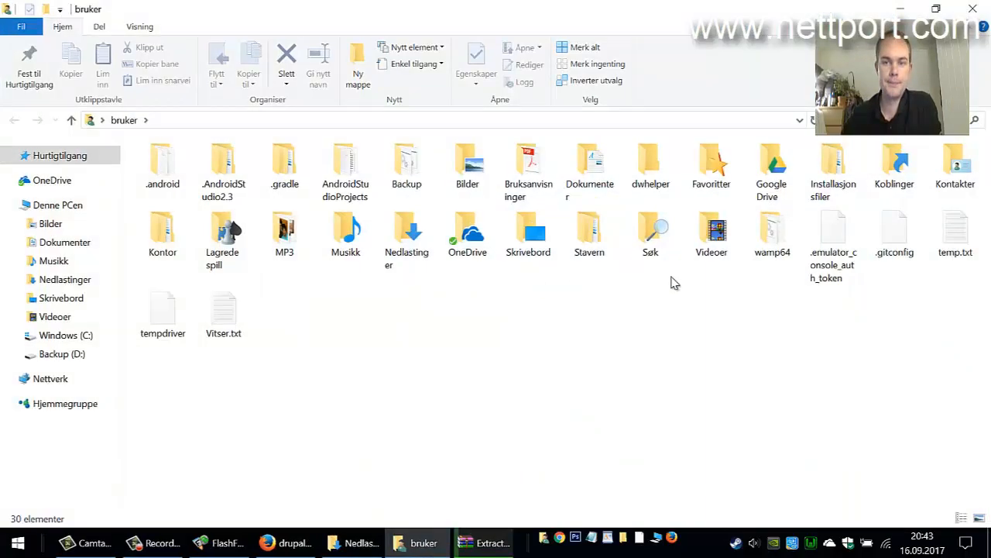
double_click(772, 233)
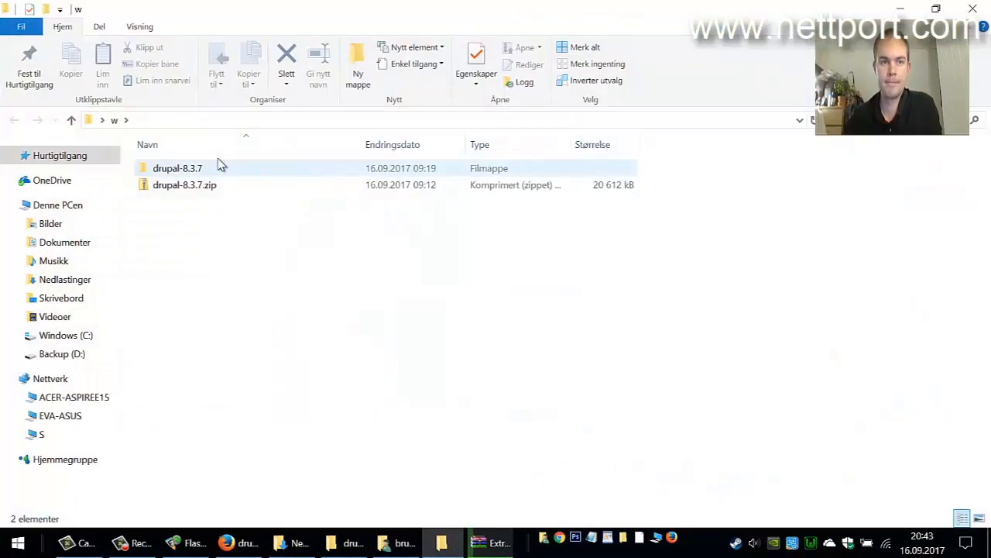
click(176, 168)
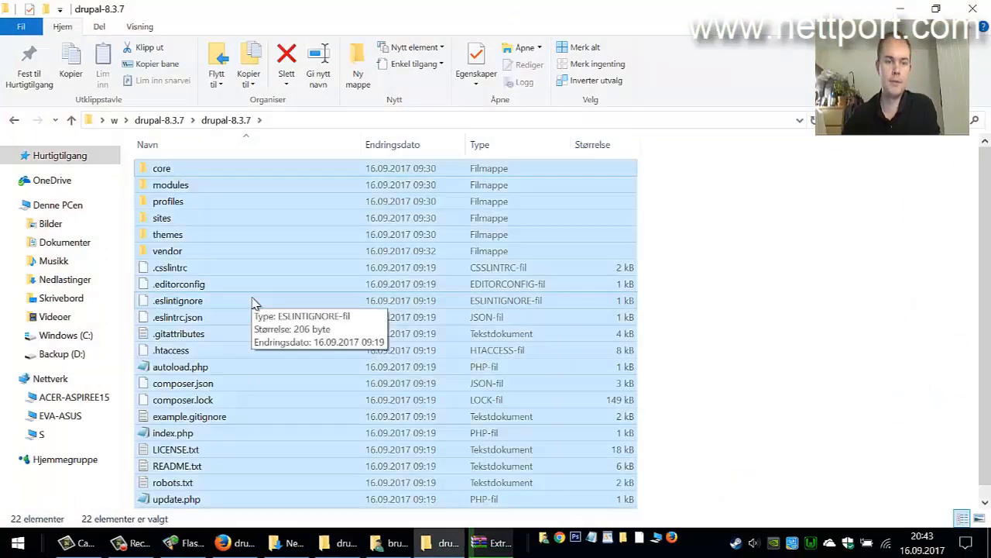
right_click(256, 300)
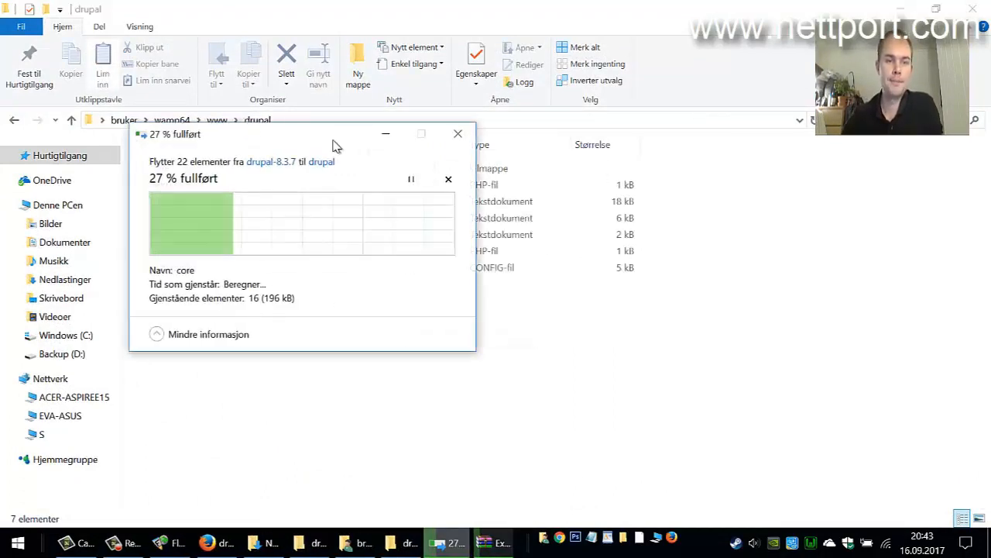
mouse_move(293, 473)
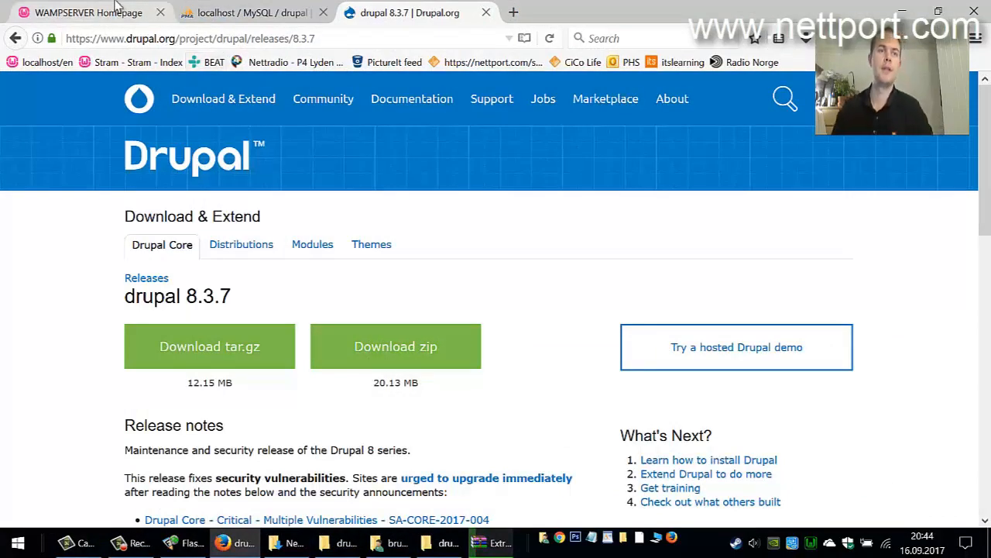
- Load localhost/drupal and keep English language and the Standard profile in the installer
click(87, 12)
text(localhost/drupa)
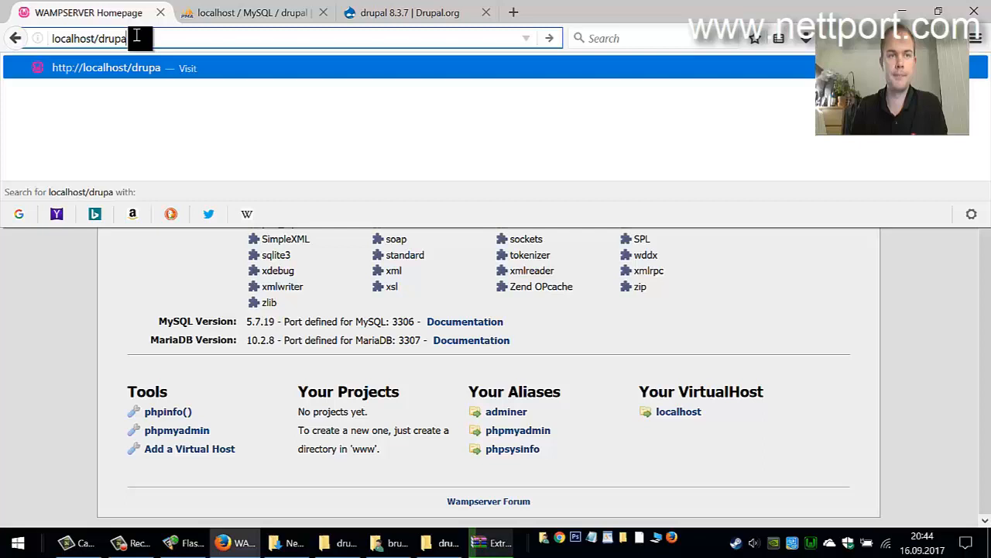
key(Return)
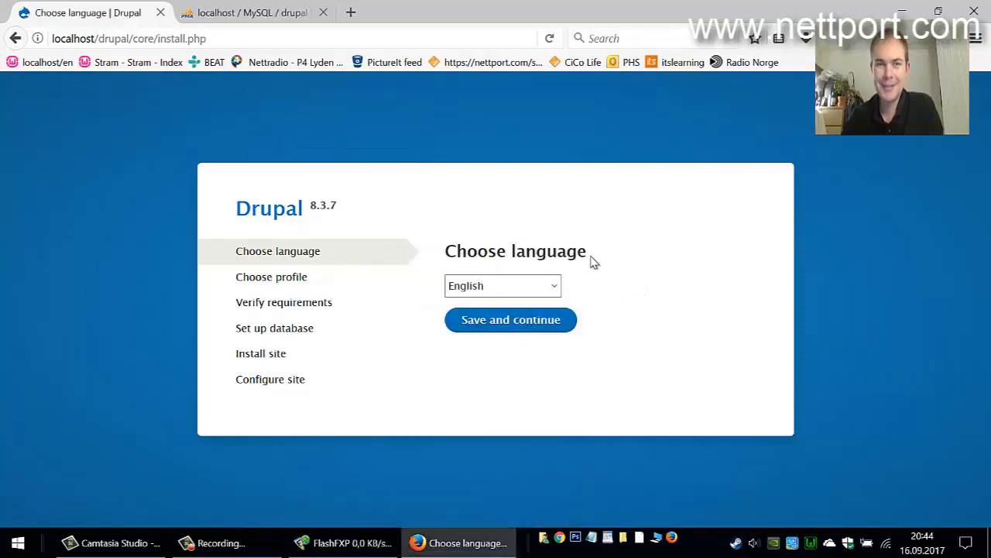
mouse_move(242, 155)
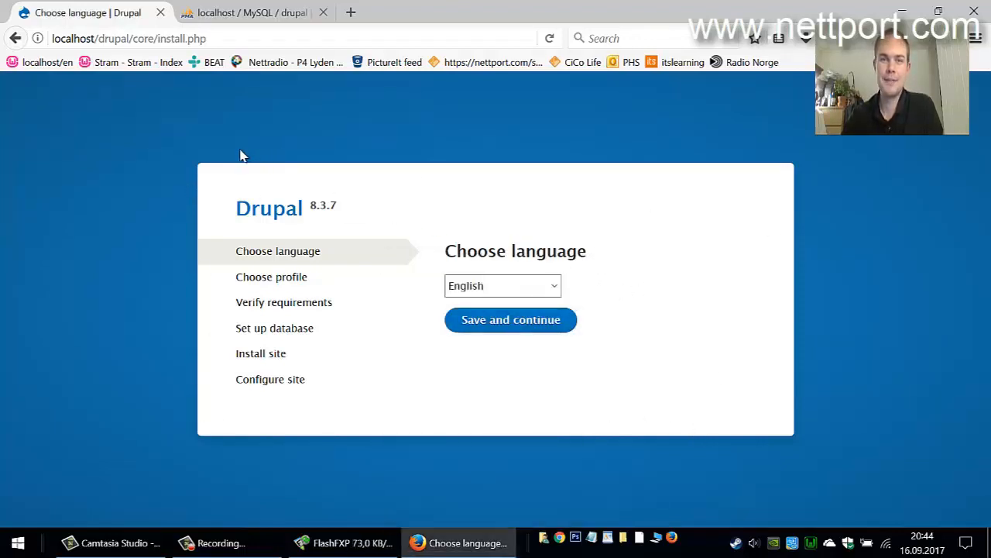
mouse_move(539, 295)
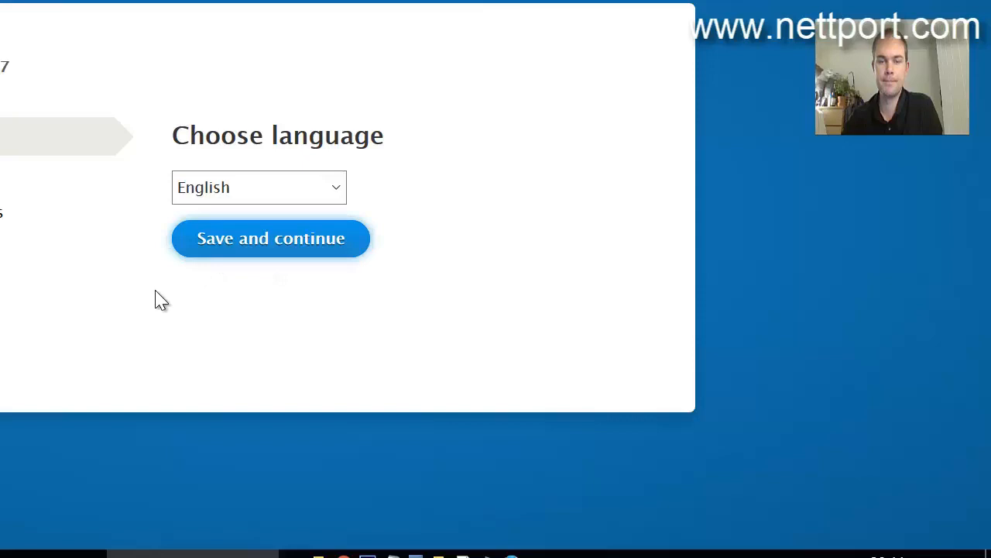
click(269, 238)
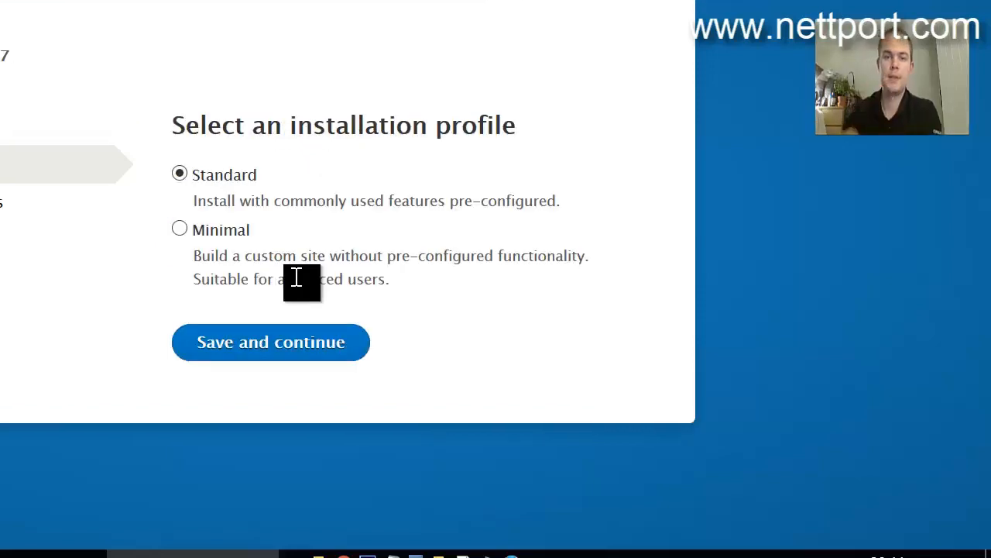
mouse_move(291, 343)
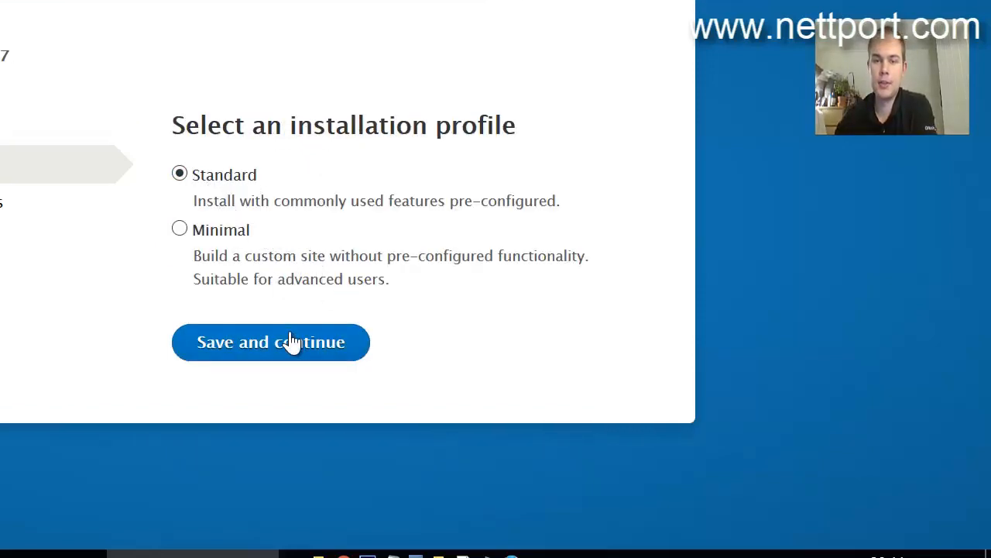
click(270, 342)
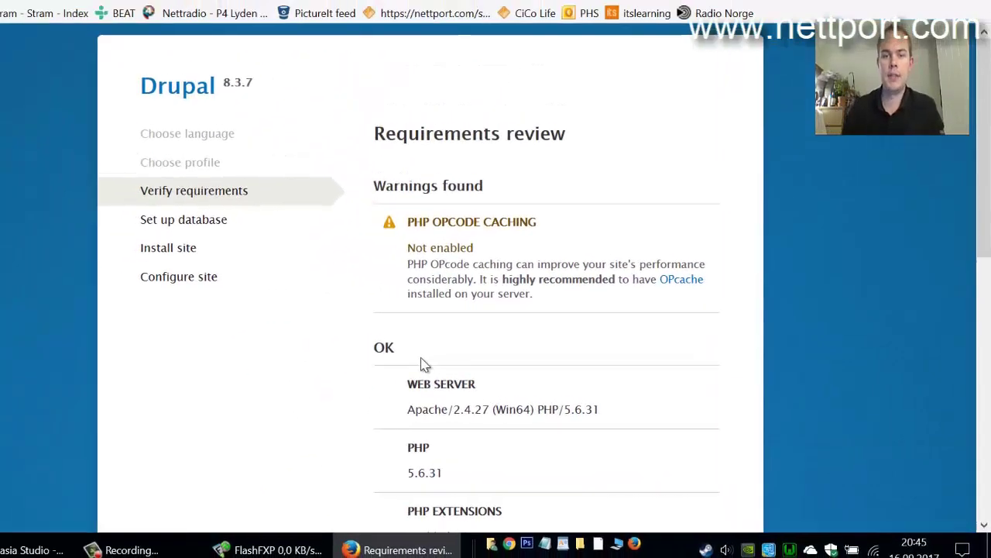
- Continue past the requirements and submit database name drupal with username root, no password
scroll(down, 3)
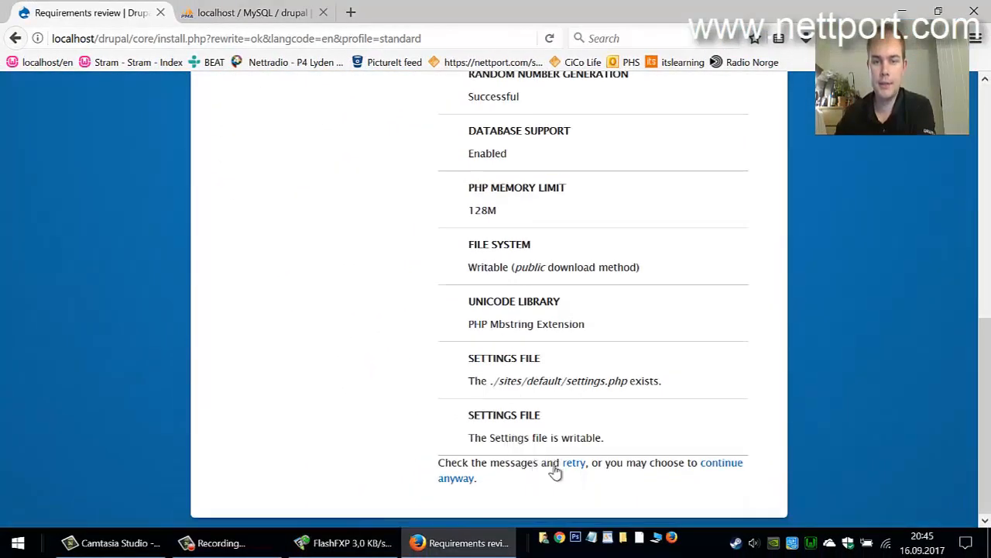
mouse_move(710, 471)
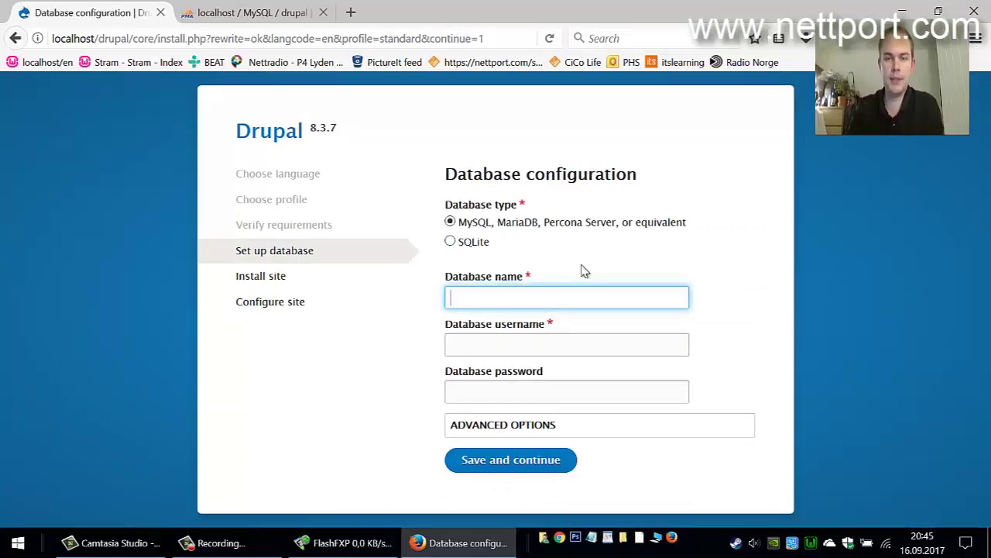
text(drupal)
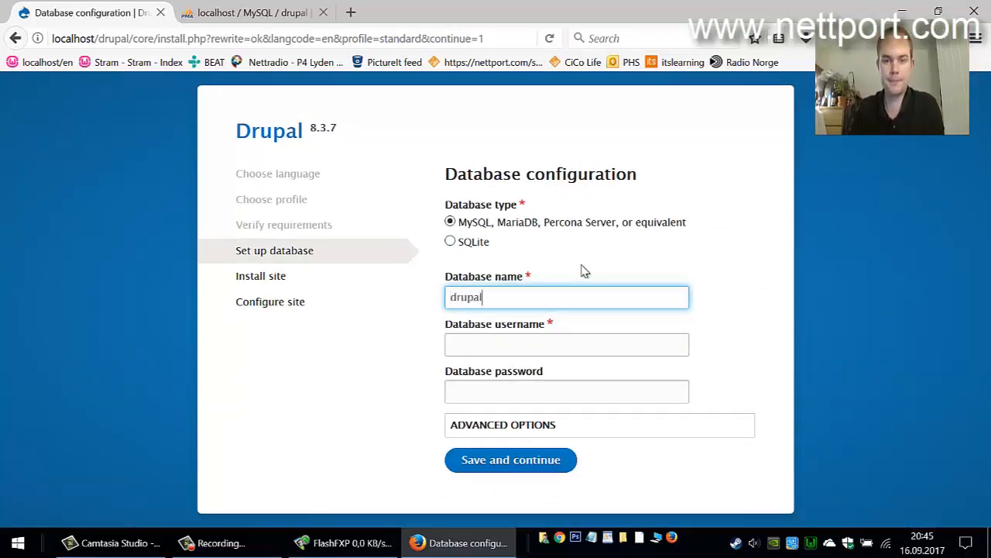
text(root)
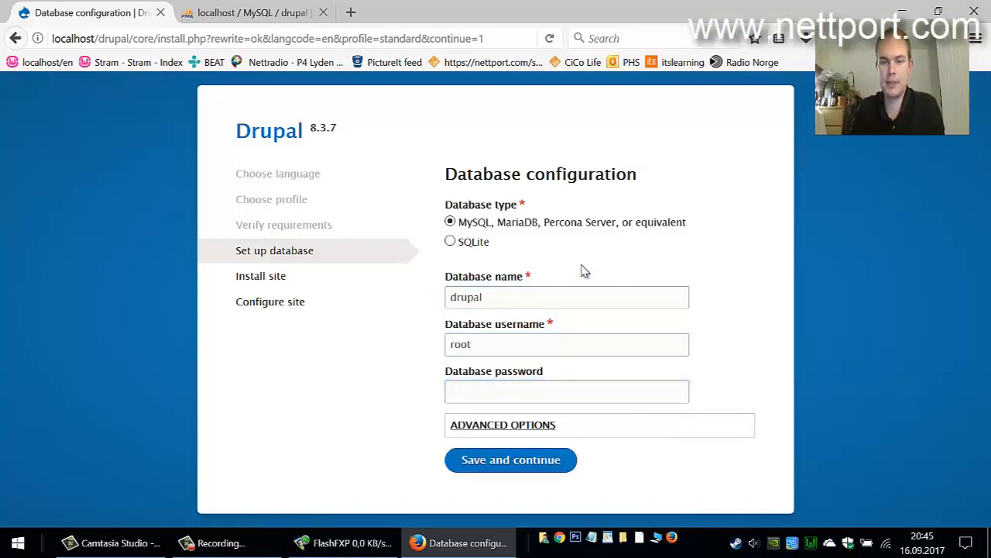
click(511, 458)
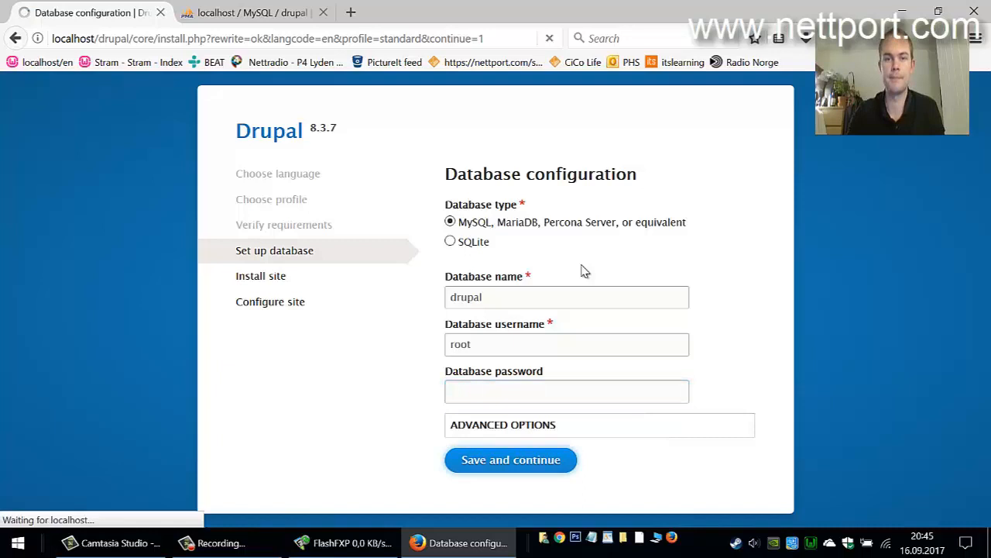
click(511, 459)
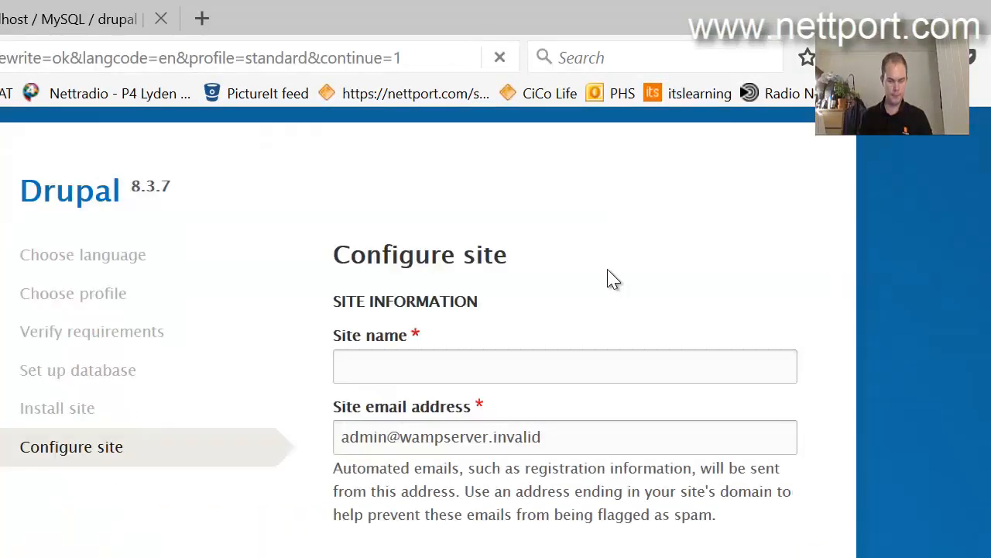
mouse_move(602, 270)
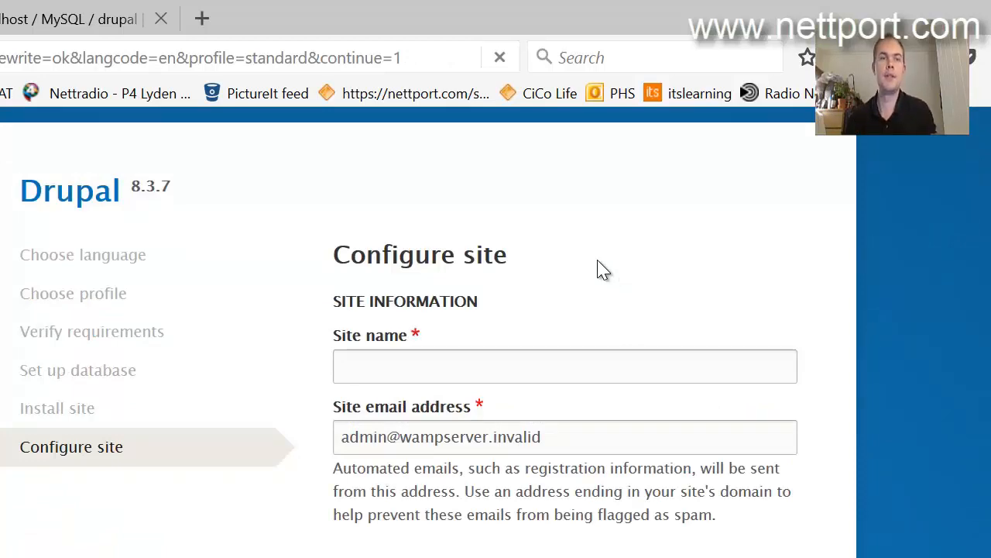
mouse_move(442, 366)
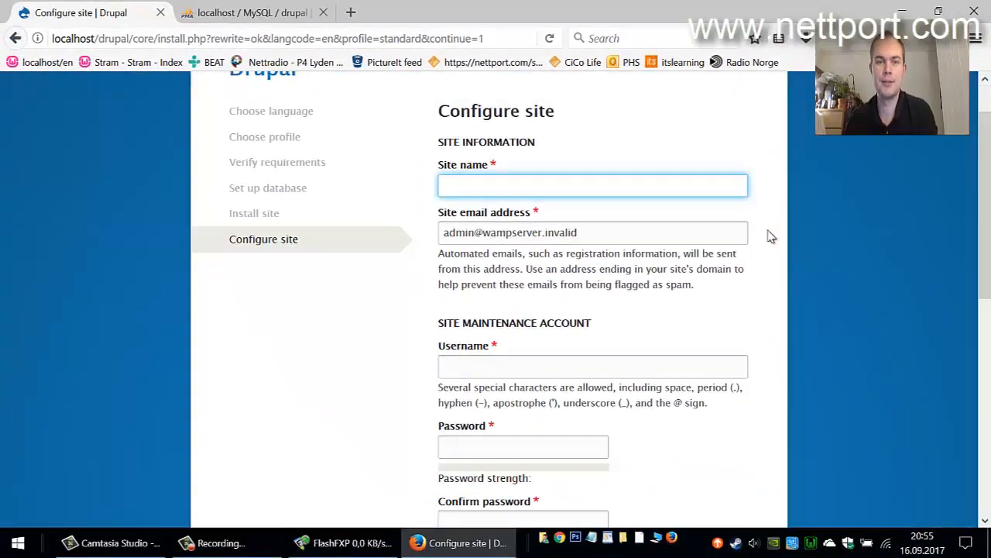
- Name the site Nettport and fill in its email and account details on the Configure site form
text(Nettport)
click(593, 233)
text(post@ne)
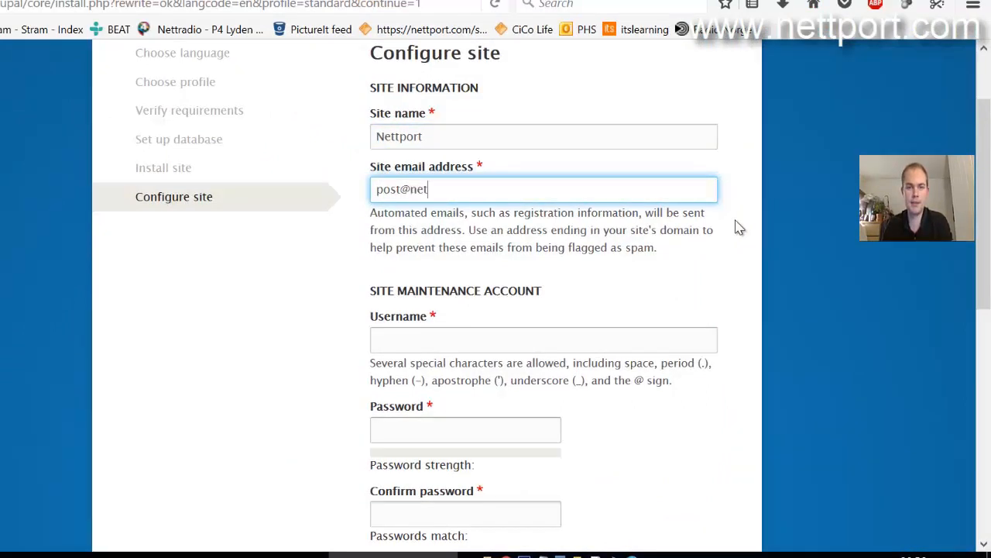
text(tp)
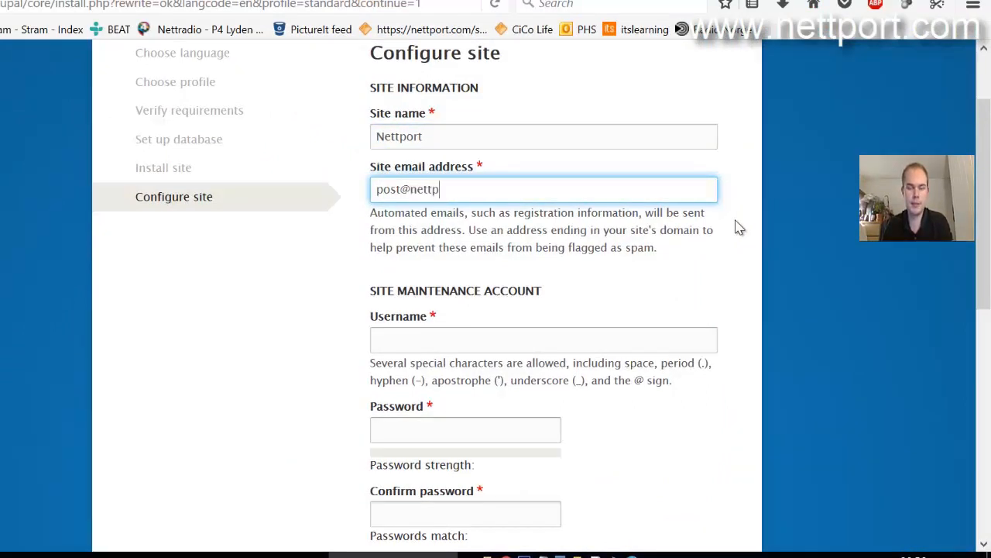
text(ort.com)
click(544, 339)
text(nettport)
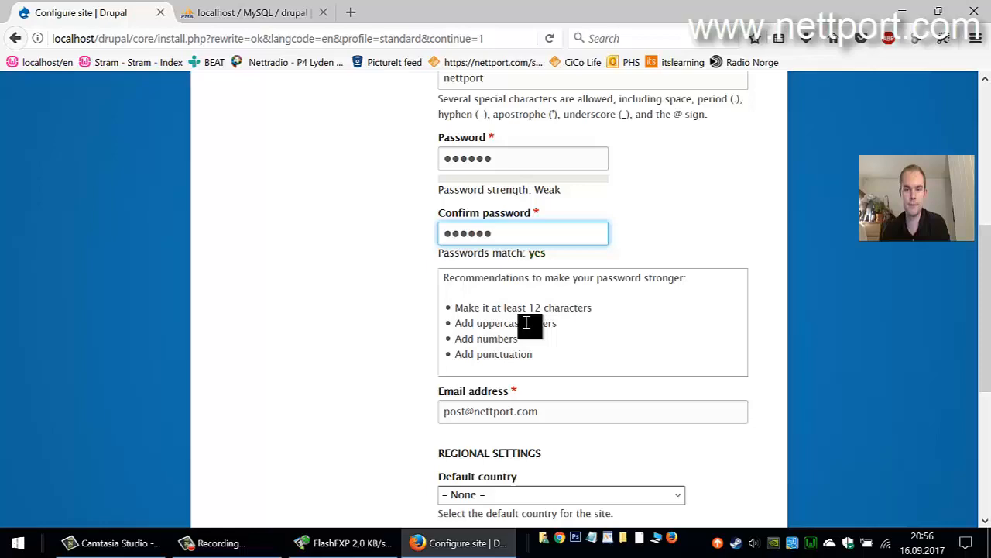
scroll(down, 3)
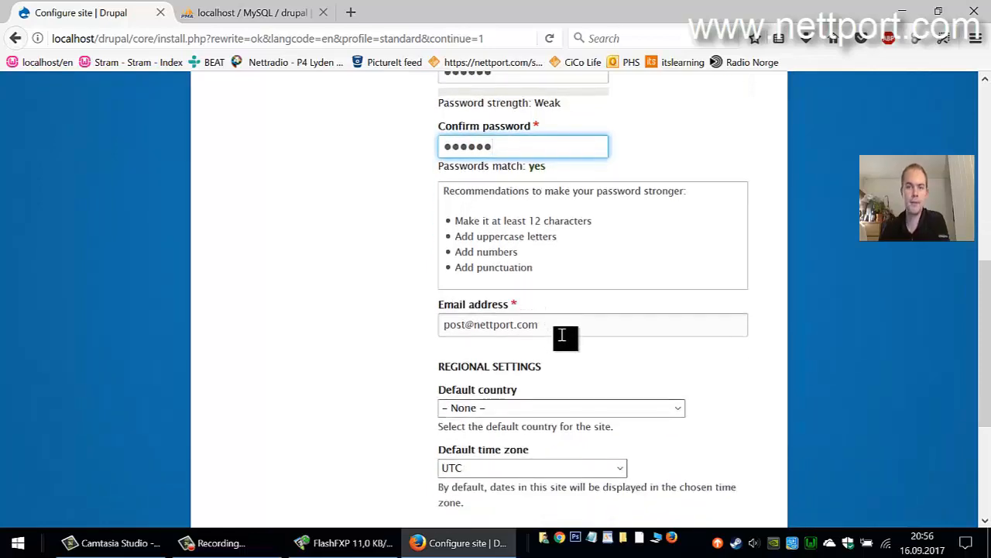
click(561, 408)
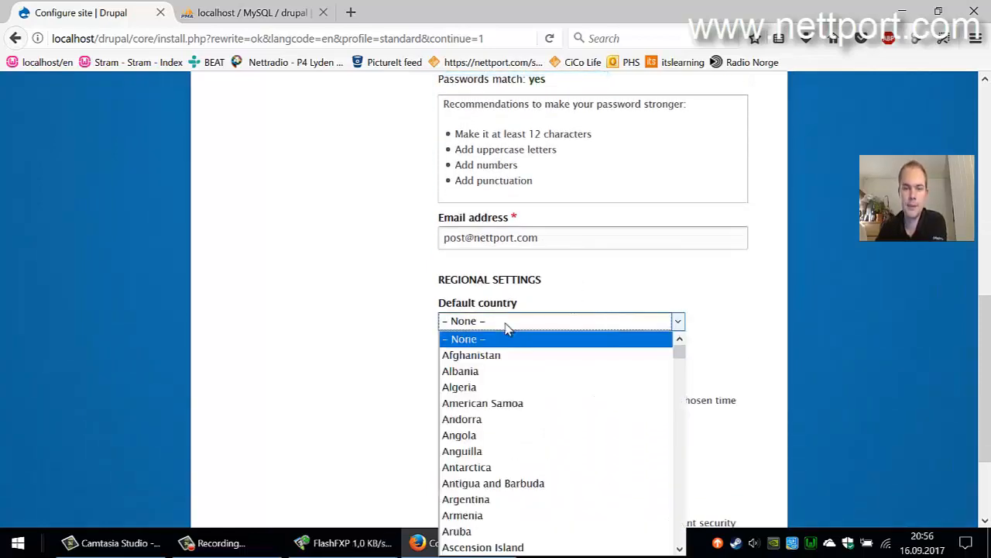
mouse_move(527, 434)
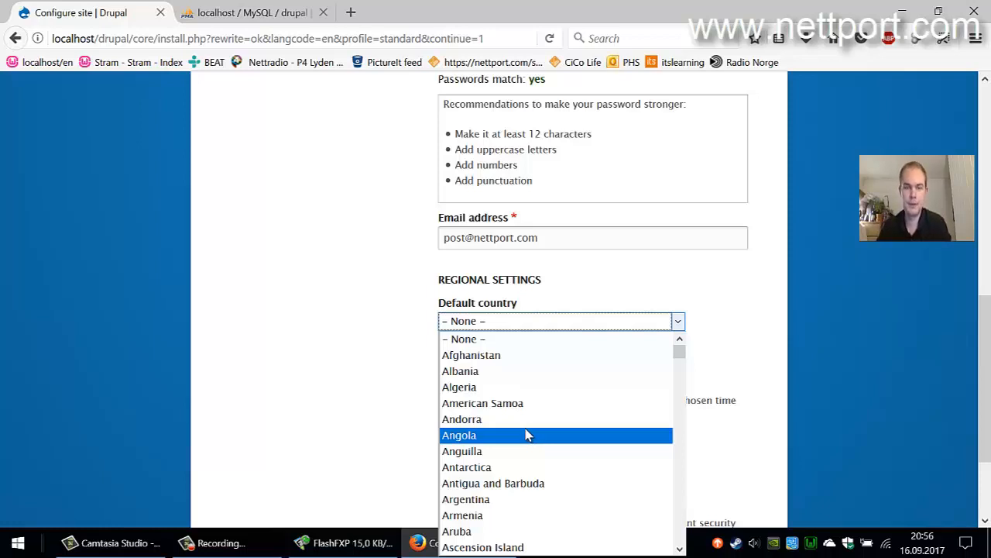
- Set the default time zone to Europe/Oslo, finish the installation and return to the drupal database in phpMyAdmin
scroll(down, 3)
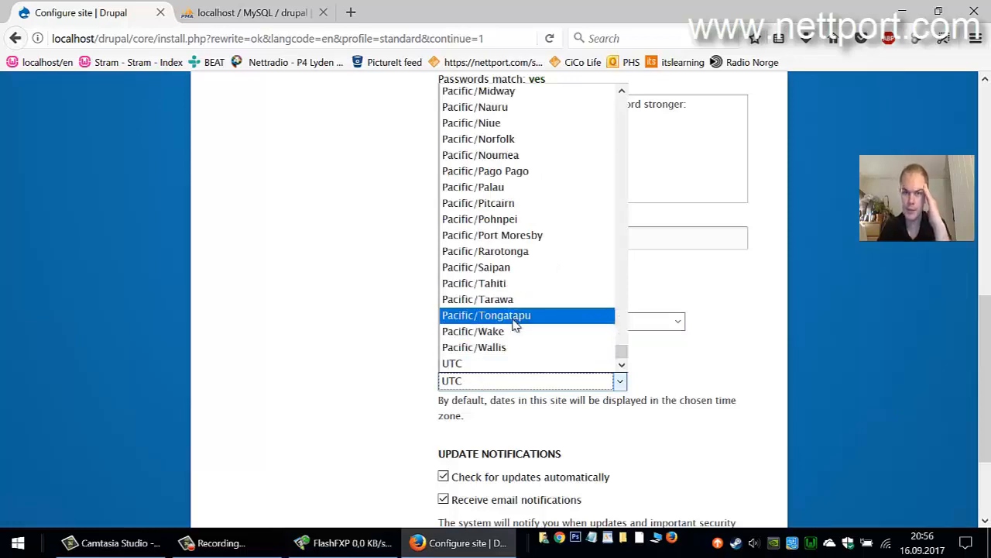
scroll(up, 3)
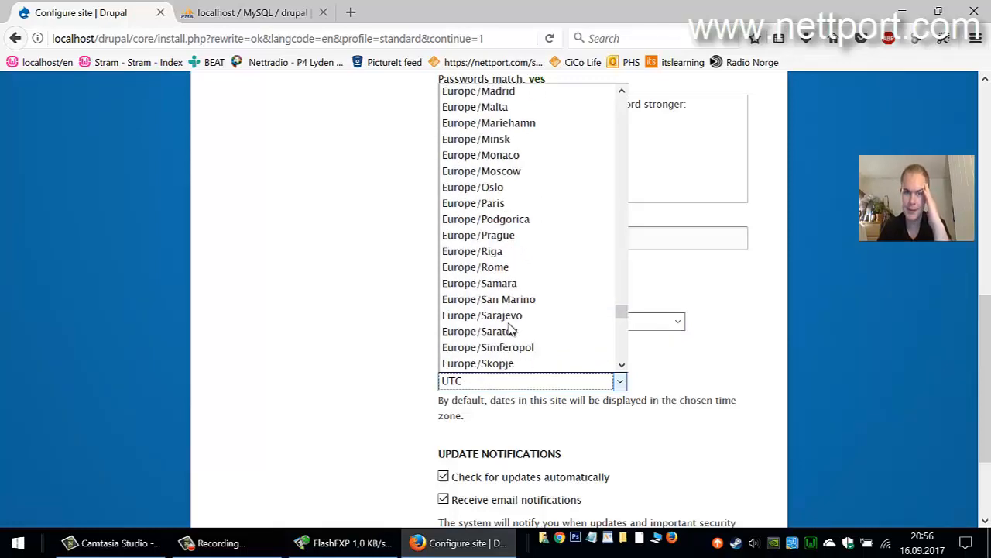
scroll(up, 3)
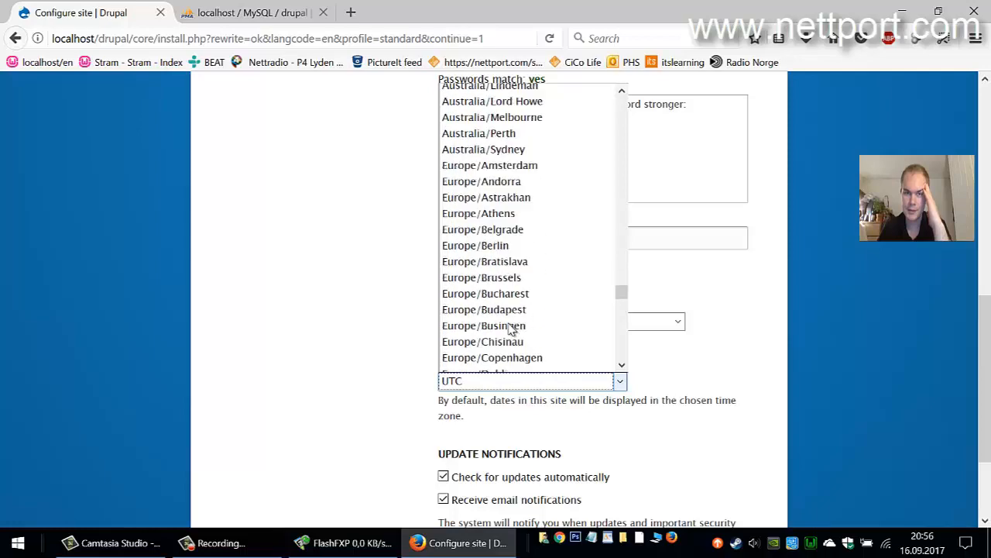
scroll(down, 3)
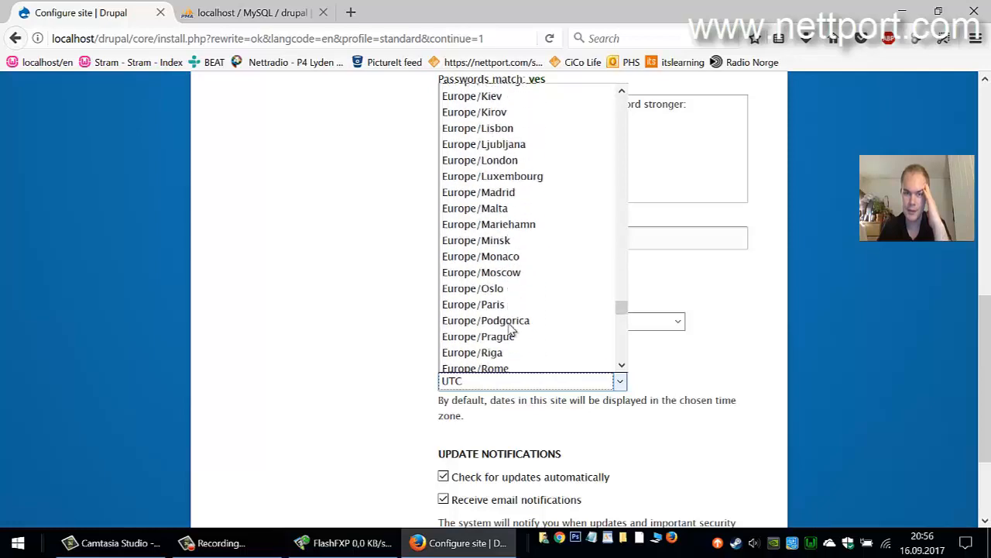
click(473, 288)
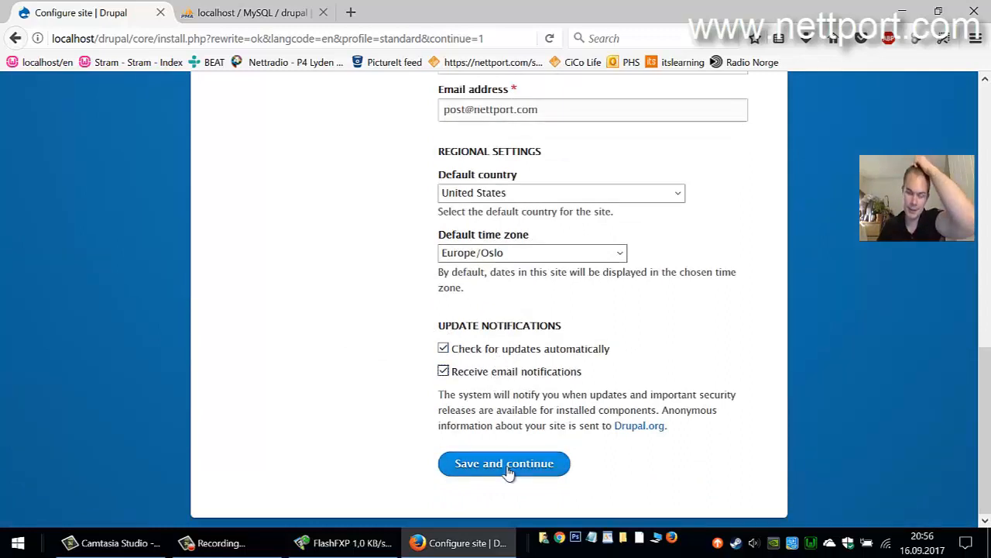
click(504, 463)
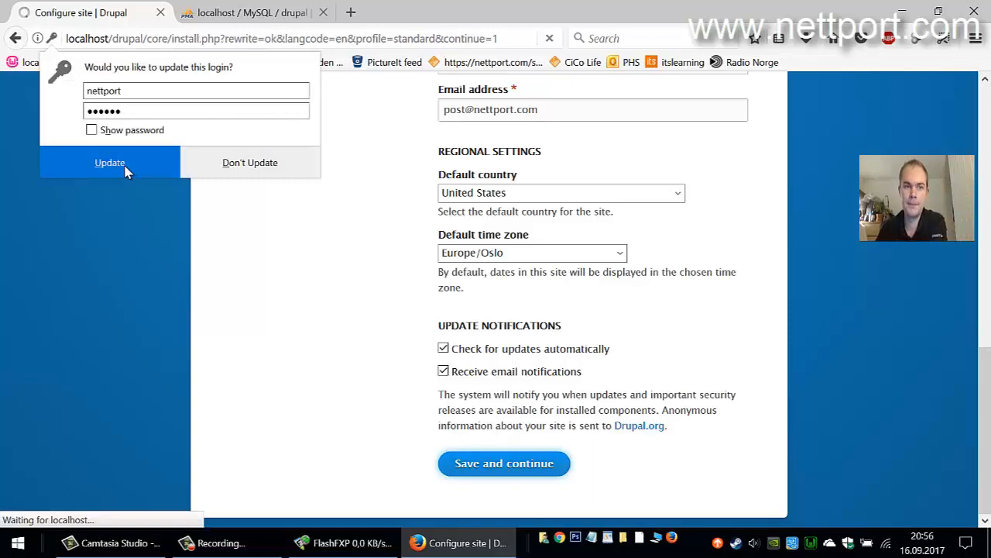
mouse_move(348, 385)
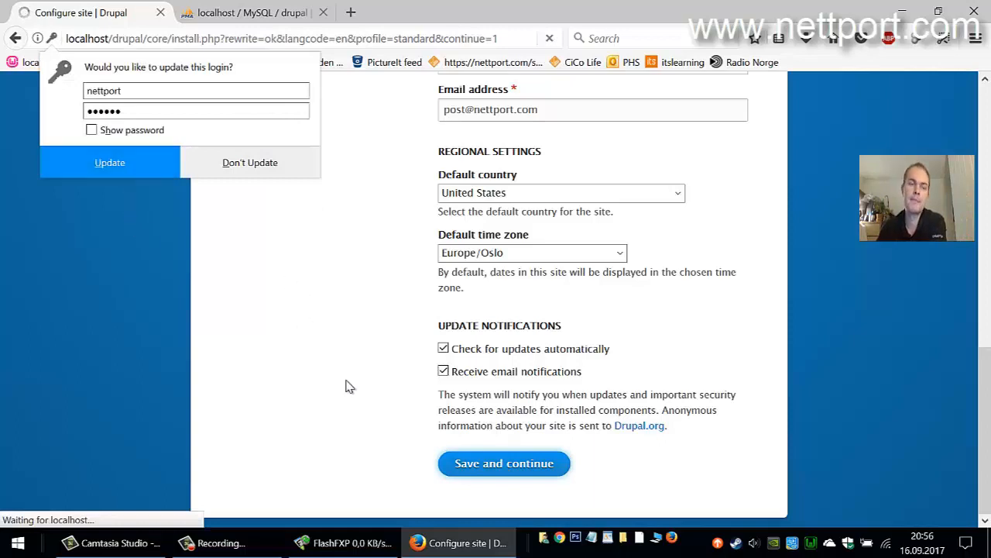
click(504, 464)
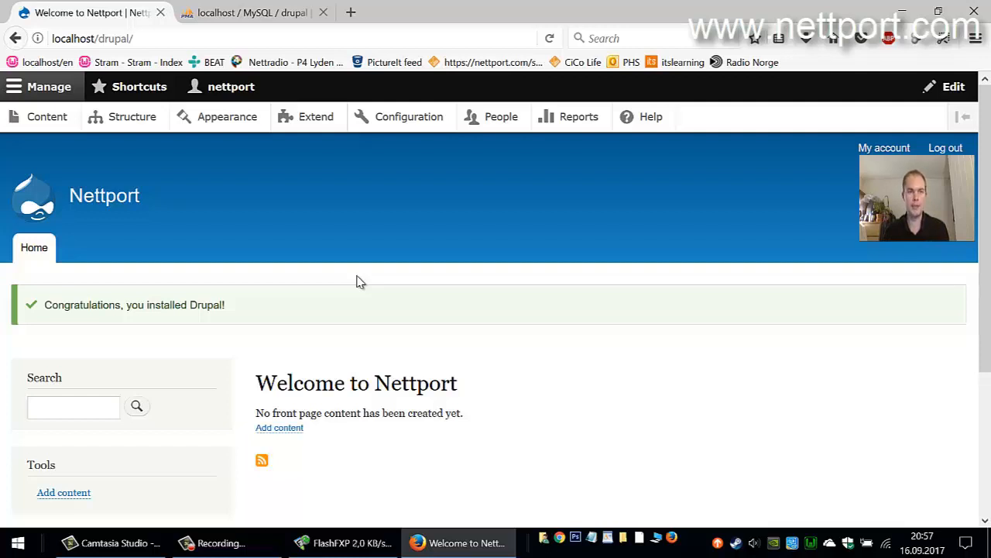
mouse_move(576, 289)
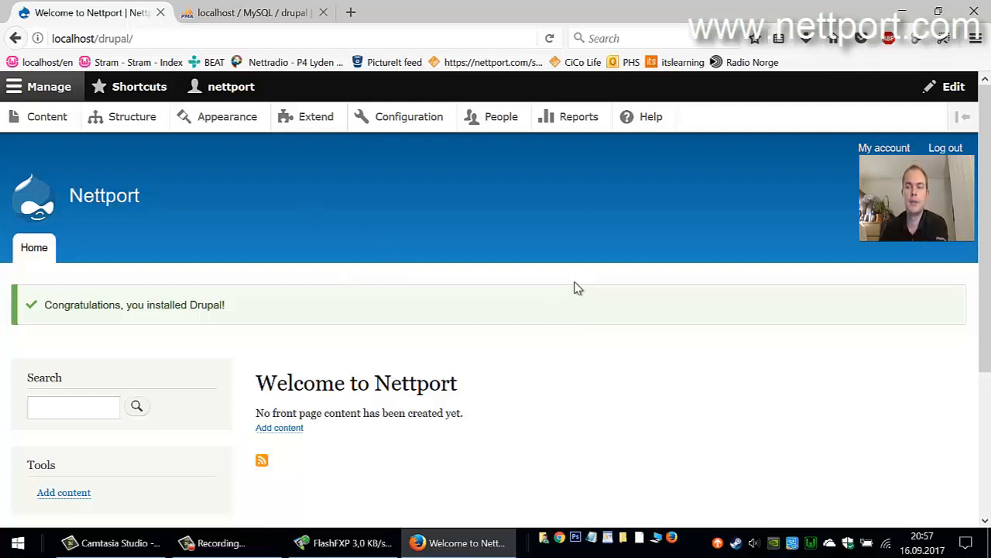
mouse_move(235, 183)
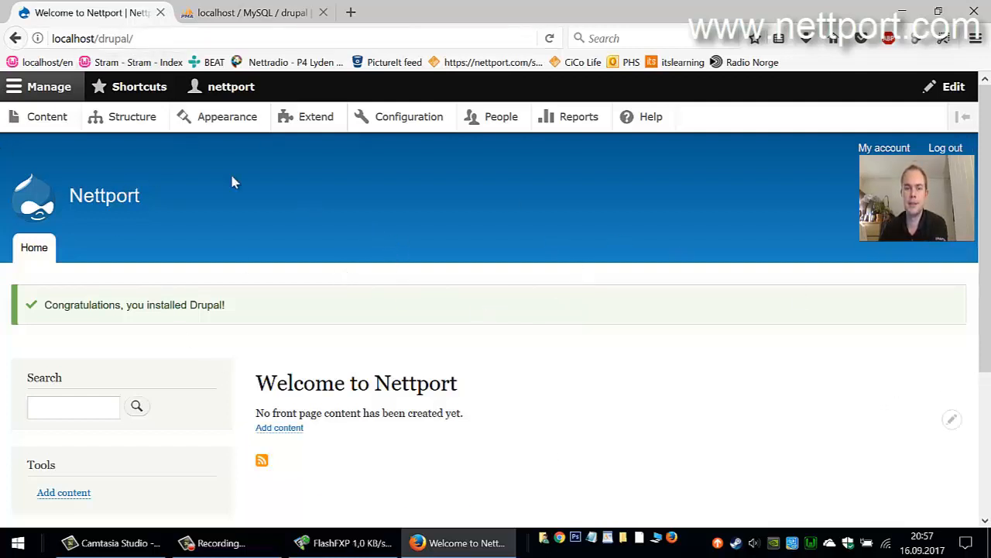
click(247, 12)
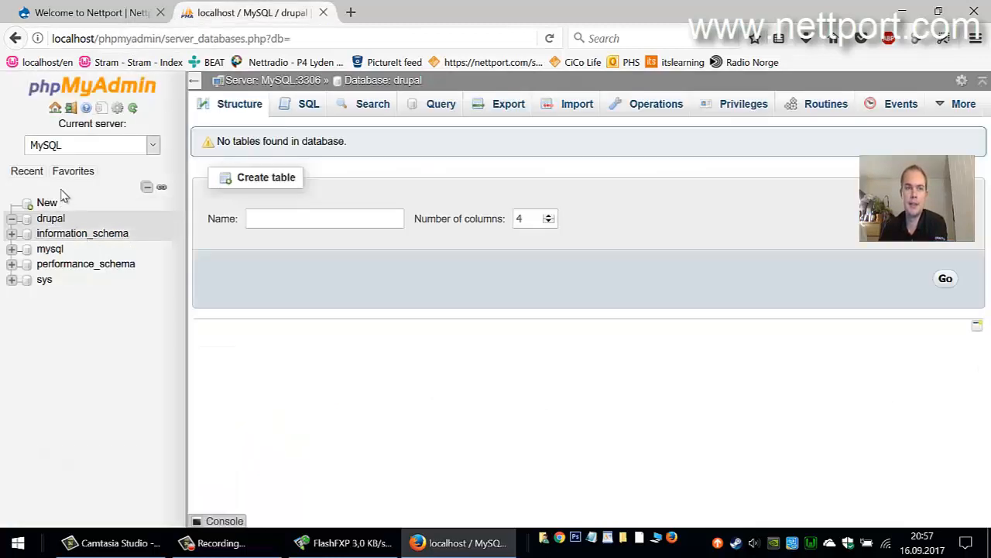
- Reload the drupal database to list its 65 tables, then return to the site's front page full screen
click(51, 217)
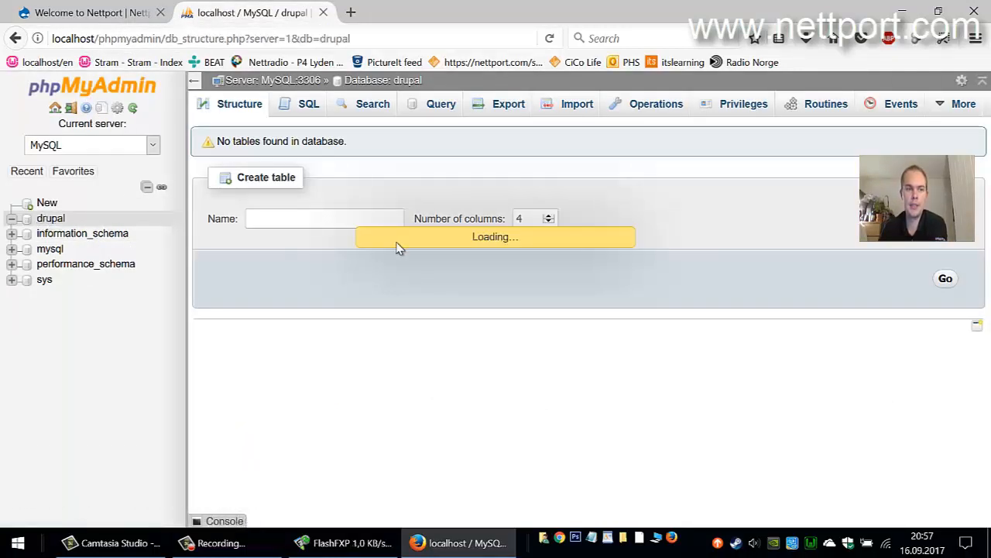
mouse_move(388, 282)
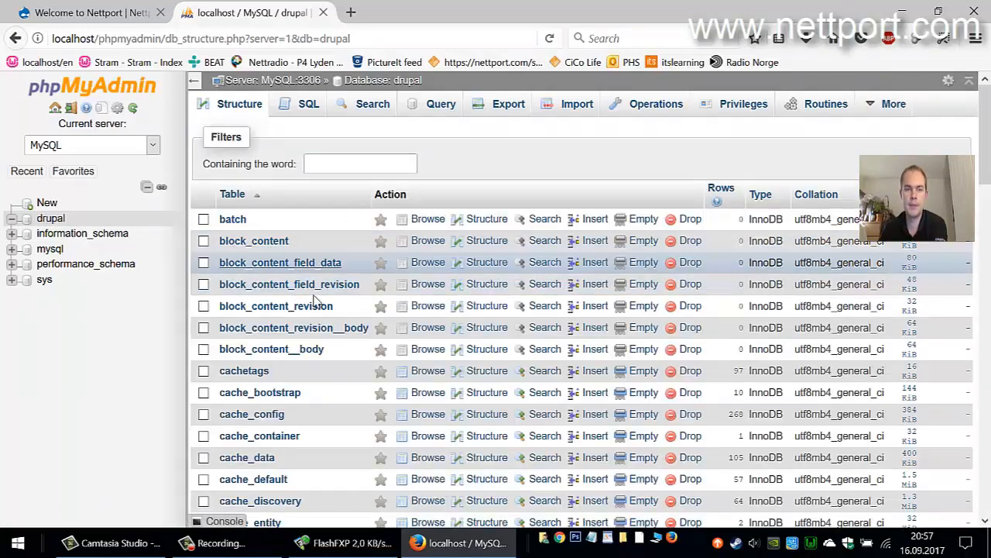
scroll(down, 3)
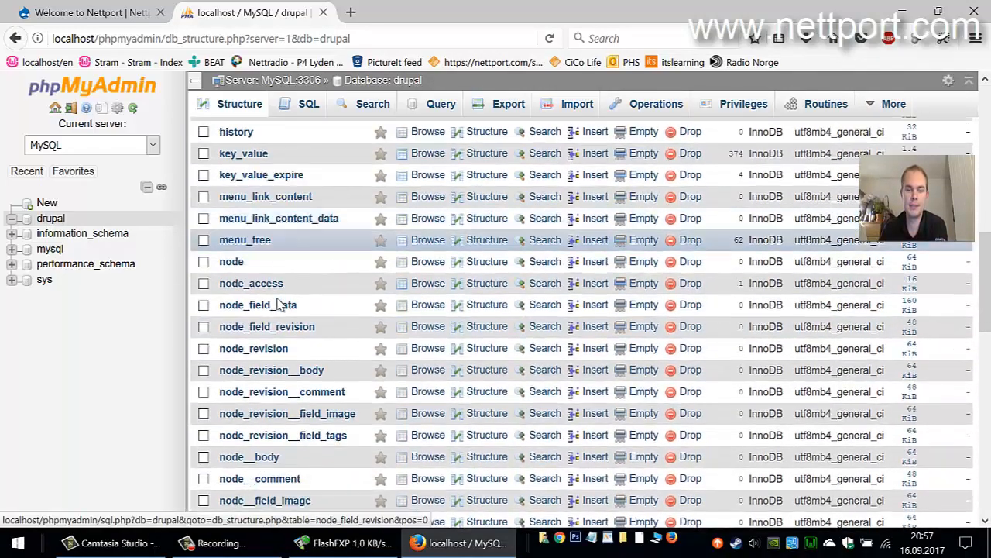
scroll(down, 3)
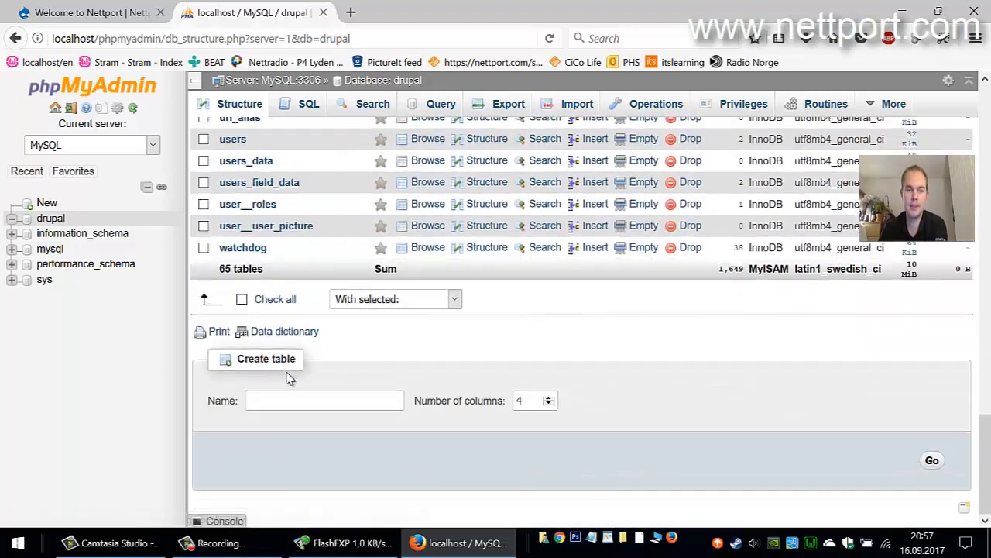
click(85, 12)
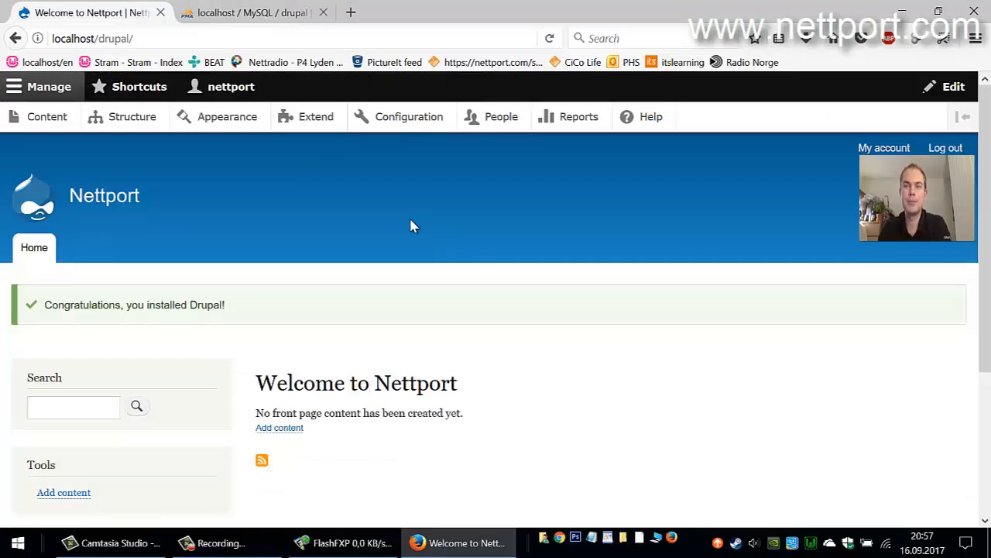
key(f11)
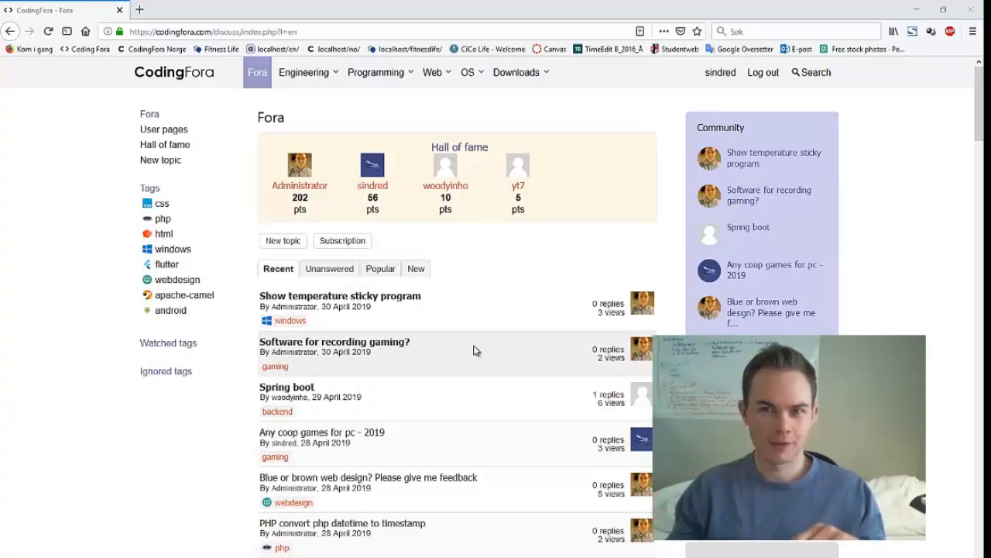
mouse_move(332, 116)
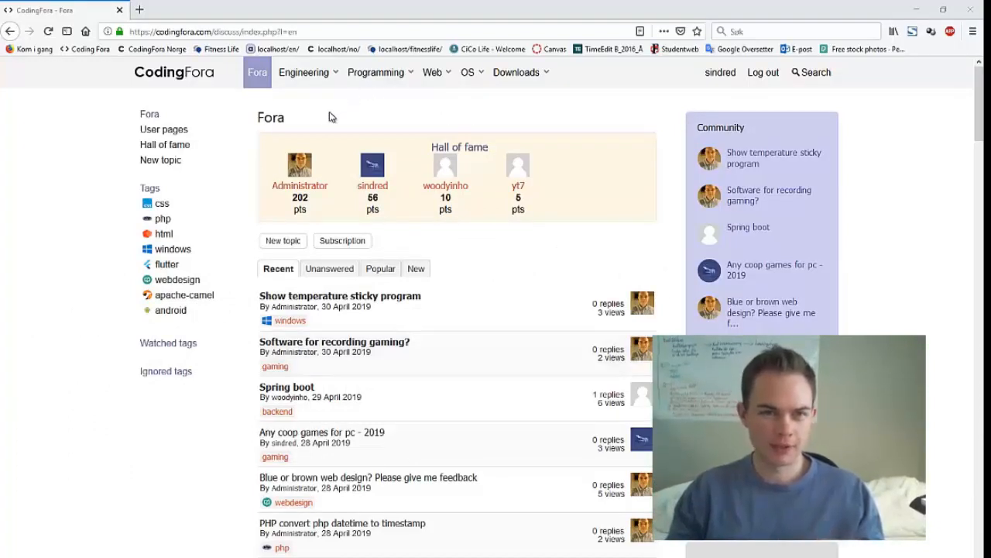
- Visit the Android and PHP tutorials, the forum overview, and end on the Downloads page
click(303, 73)
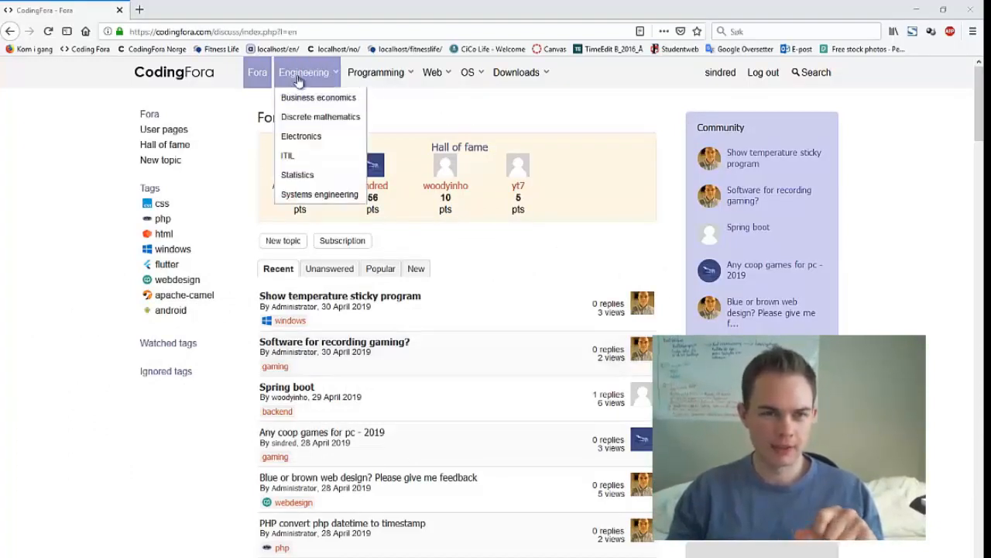
click(378, 73)
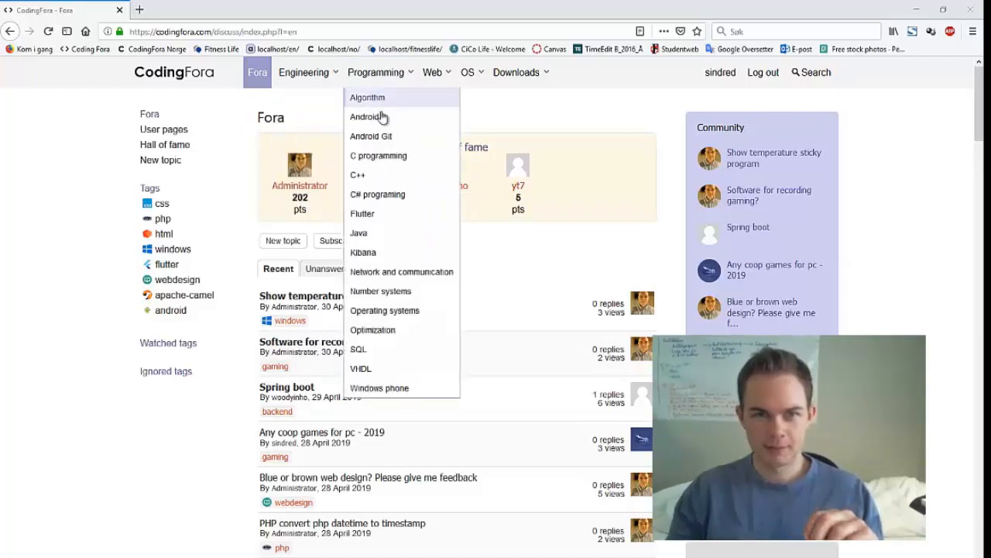
click(370, 116)
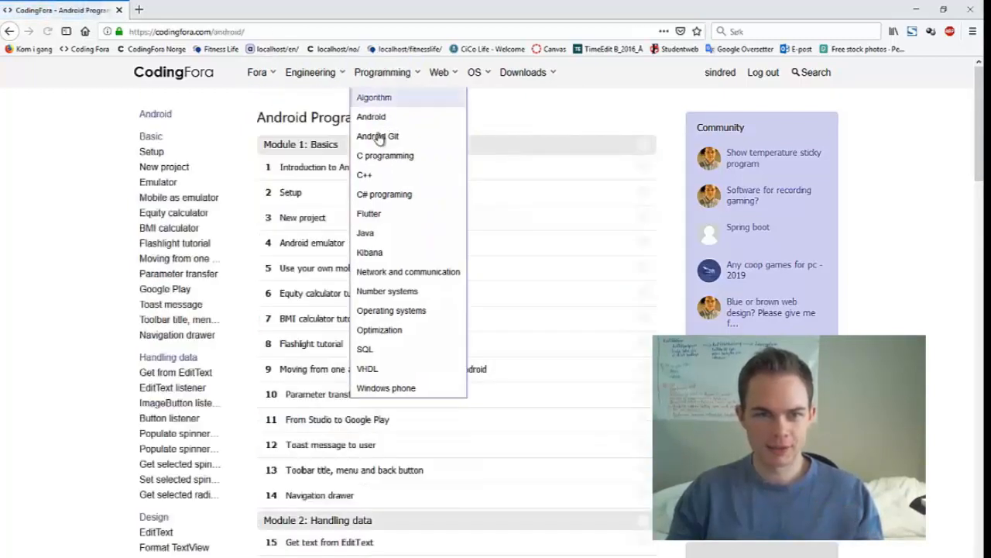
mouse_move(387, 193)
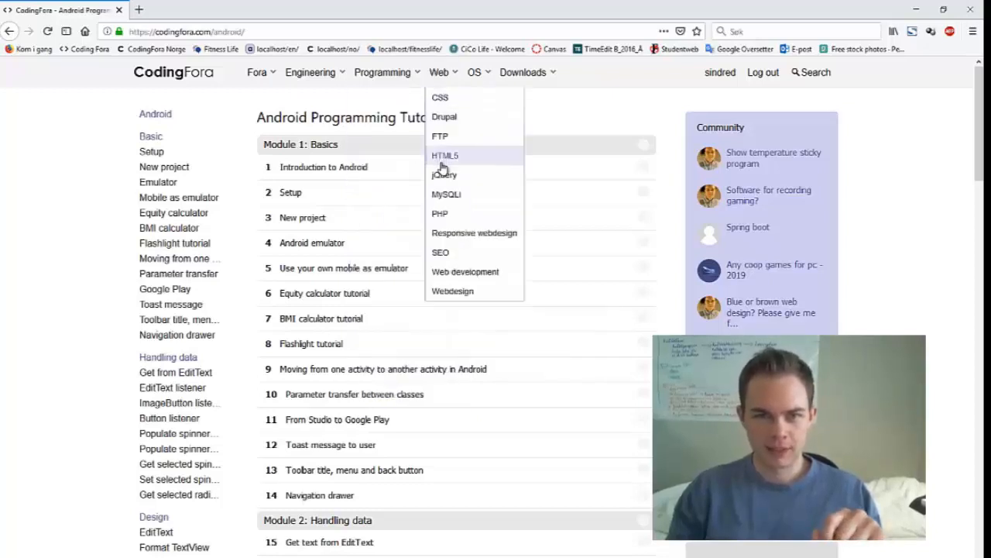
mouse_move(441, 214)
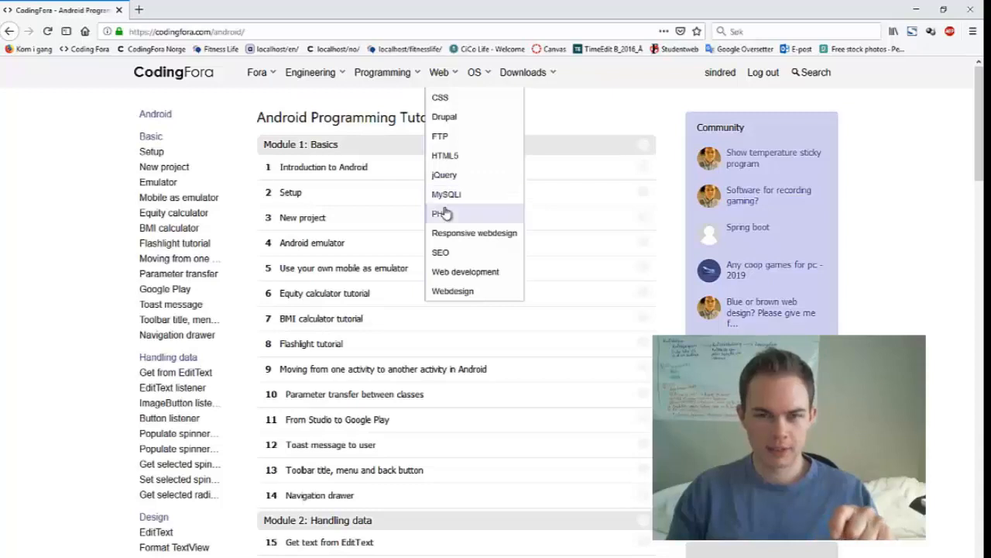
click(440, 213)
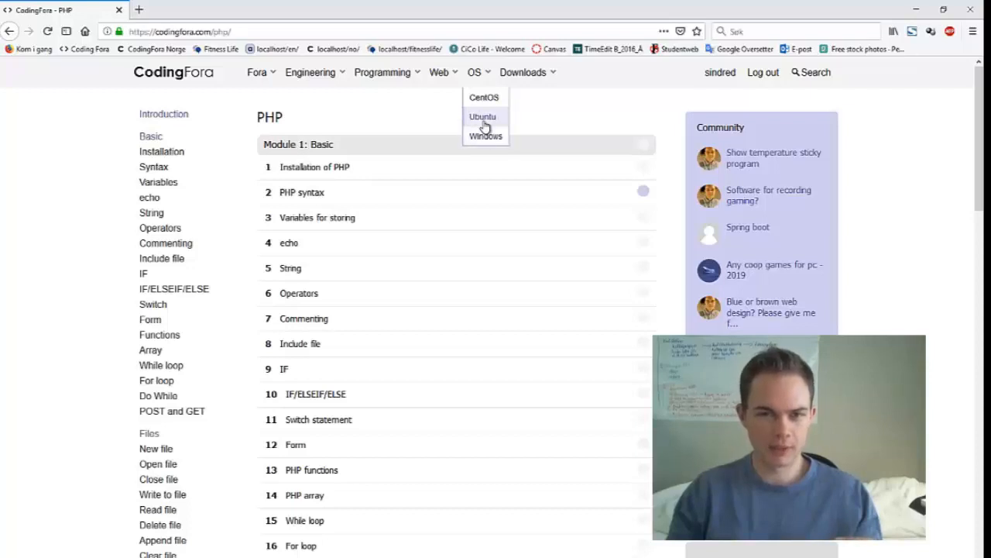
click(483, 116)
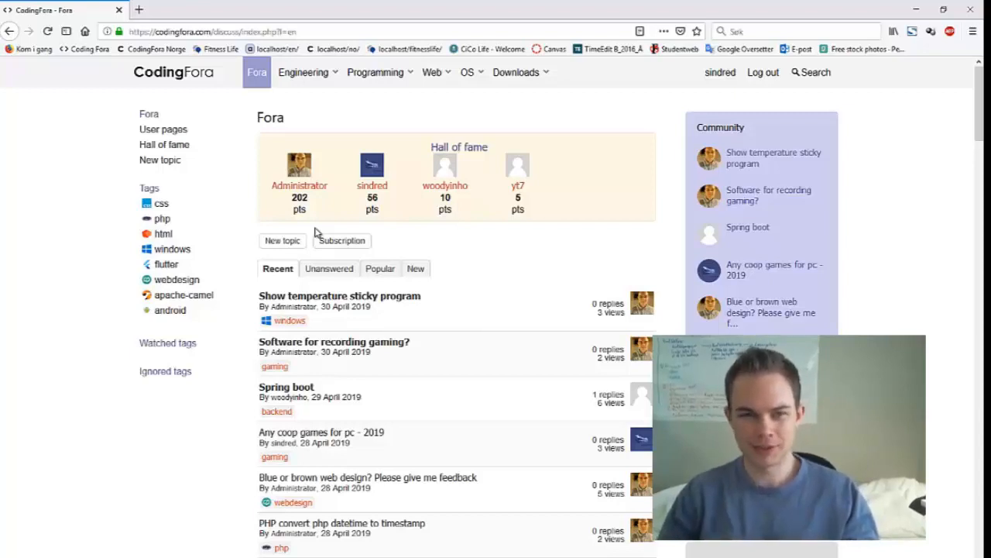
click(516, 73)
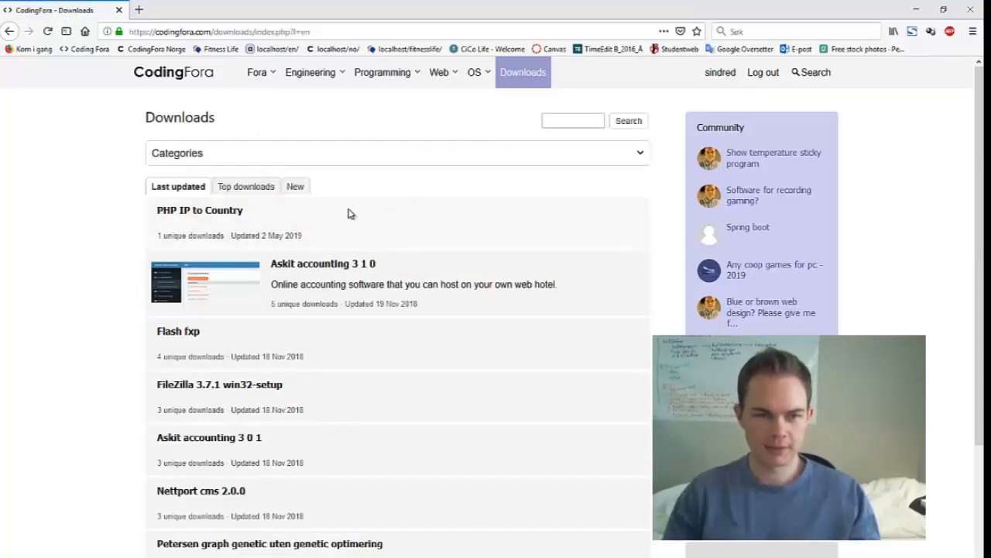
mouse_move(430, 165)
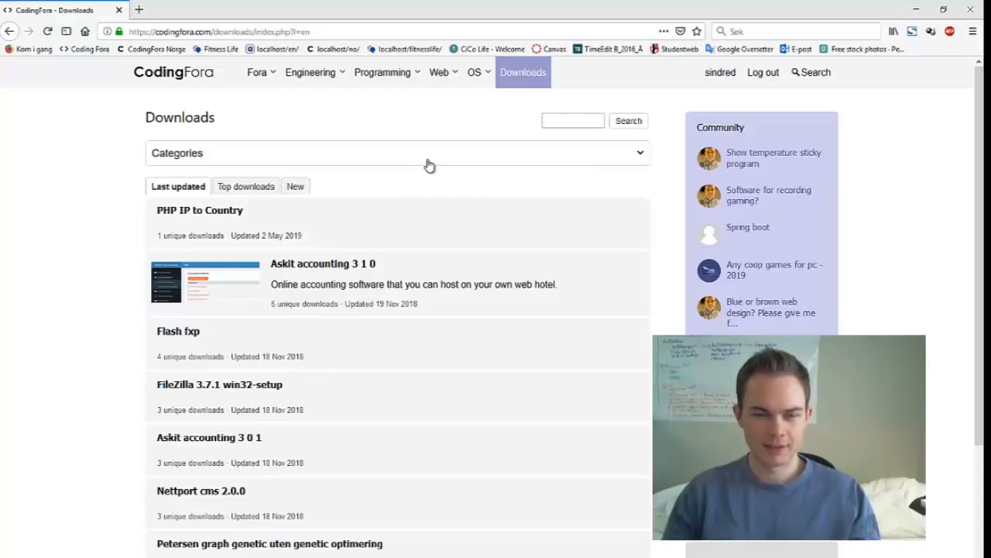
mouse_move(427, 167)
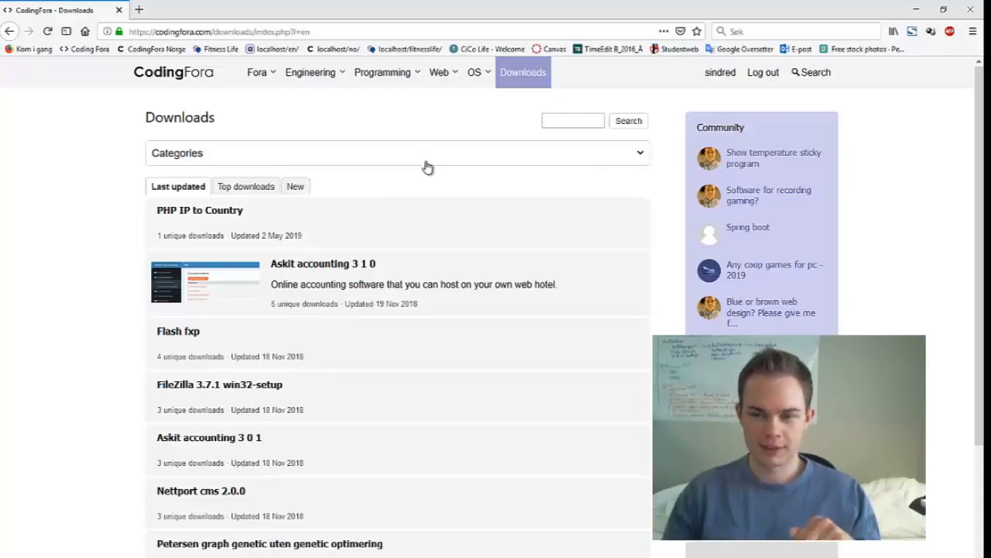
mouse_move(198, 73)
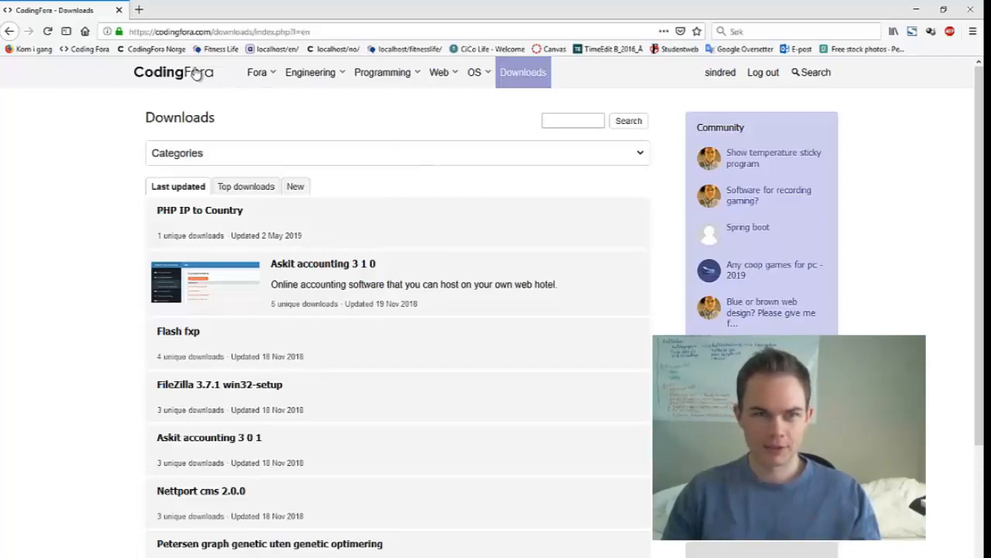